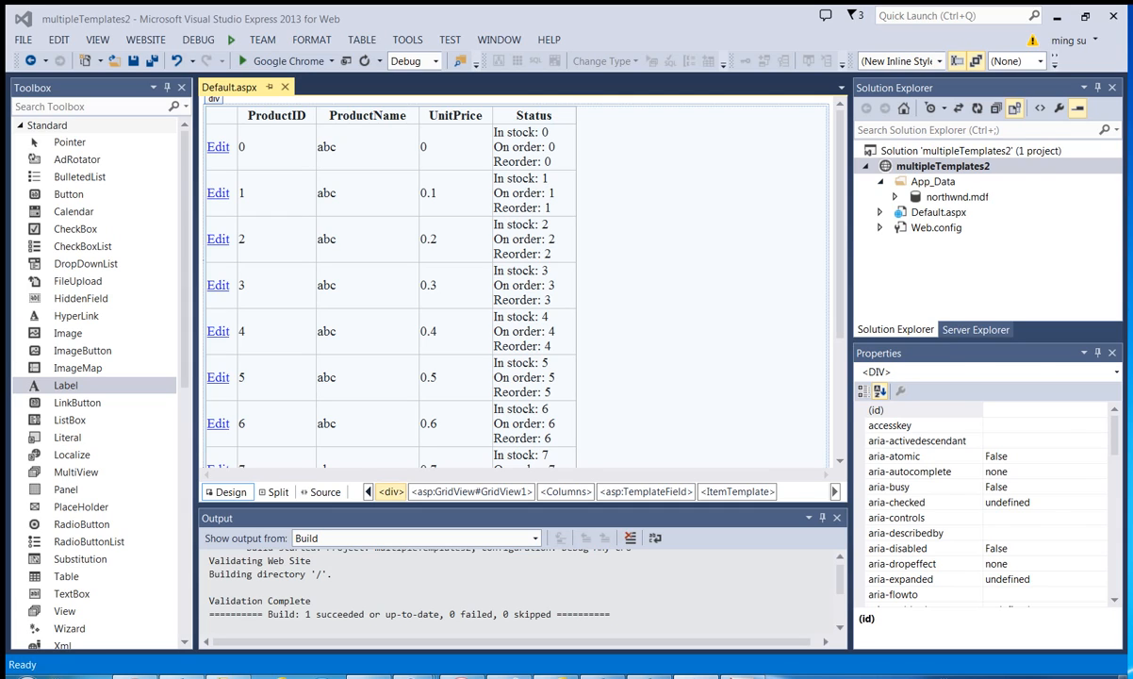
Add a new Web Form named Default2.aspx to the multipleTemplates2 website
left_click(943, 166)
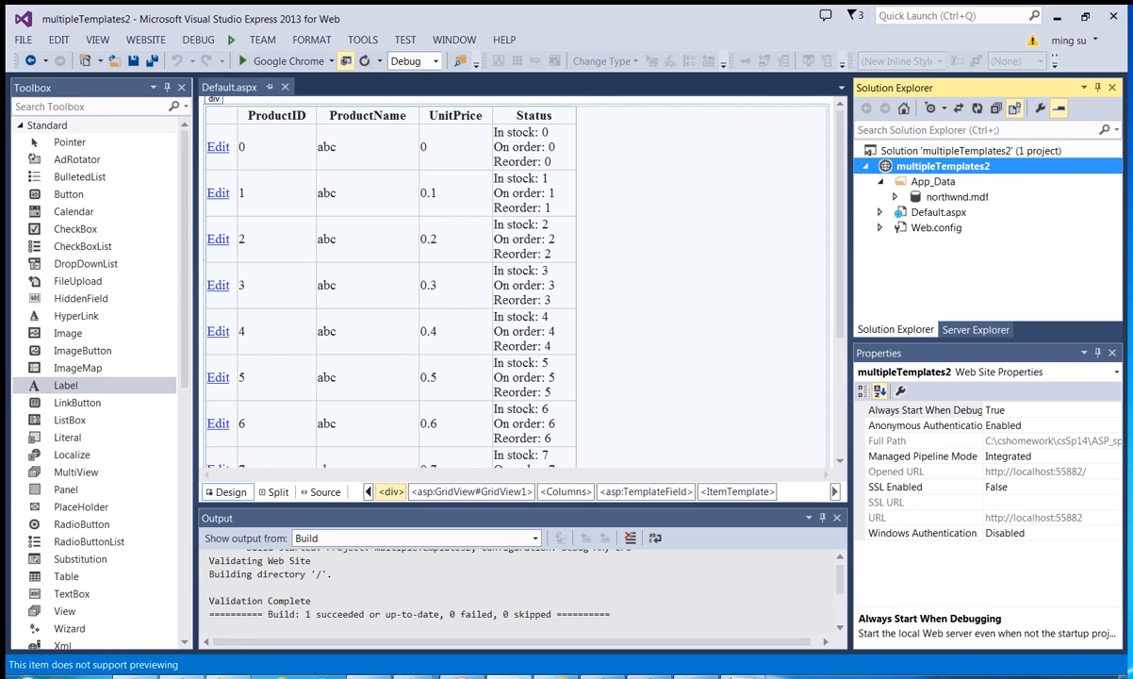
left_click(145, 39)
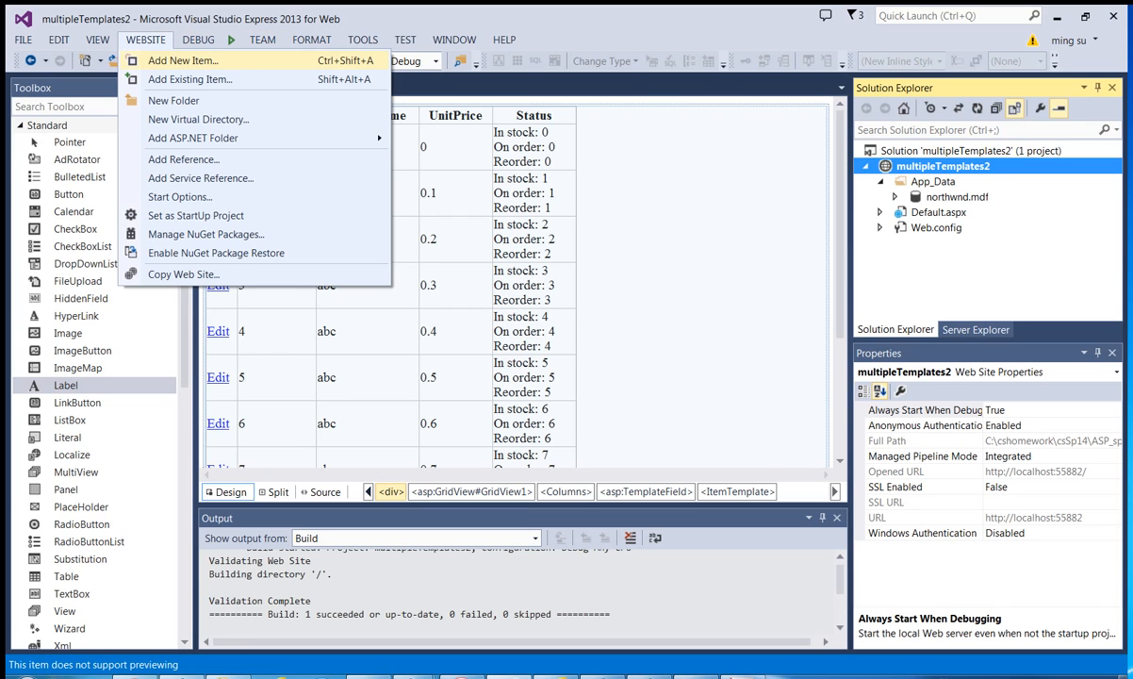
left_click(181, 61)
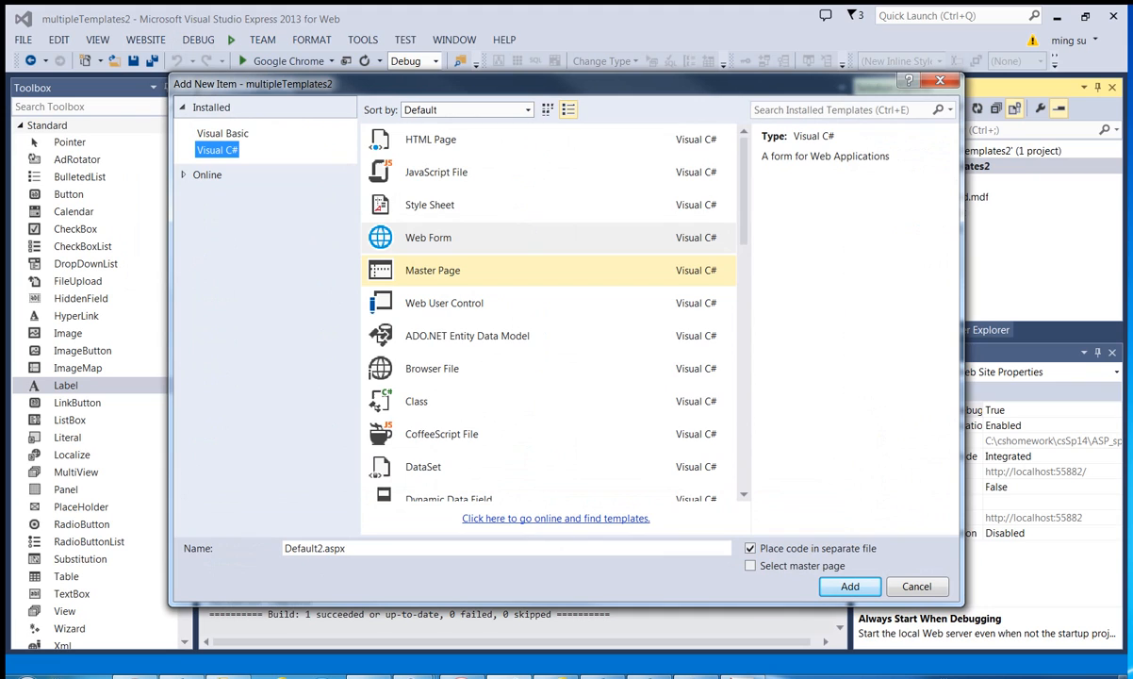
left_click(428, 236)
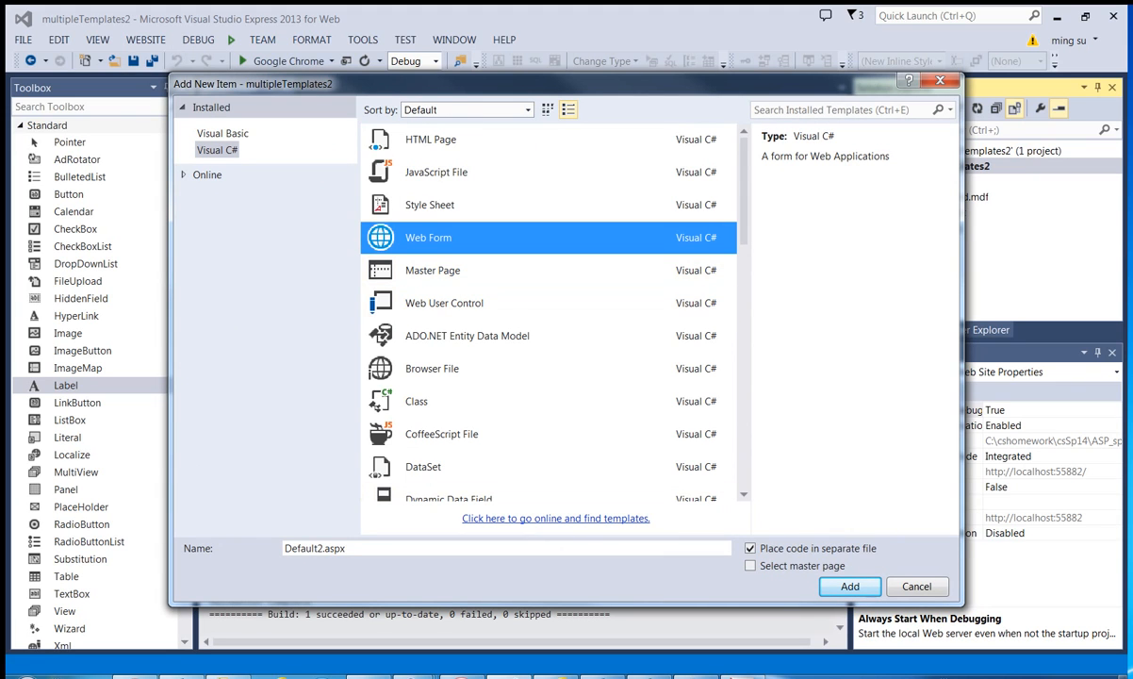
left_click(849, 585)
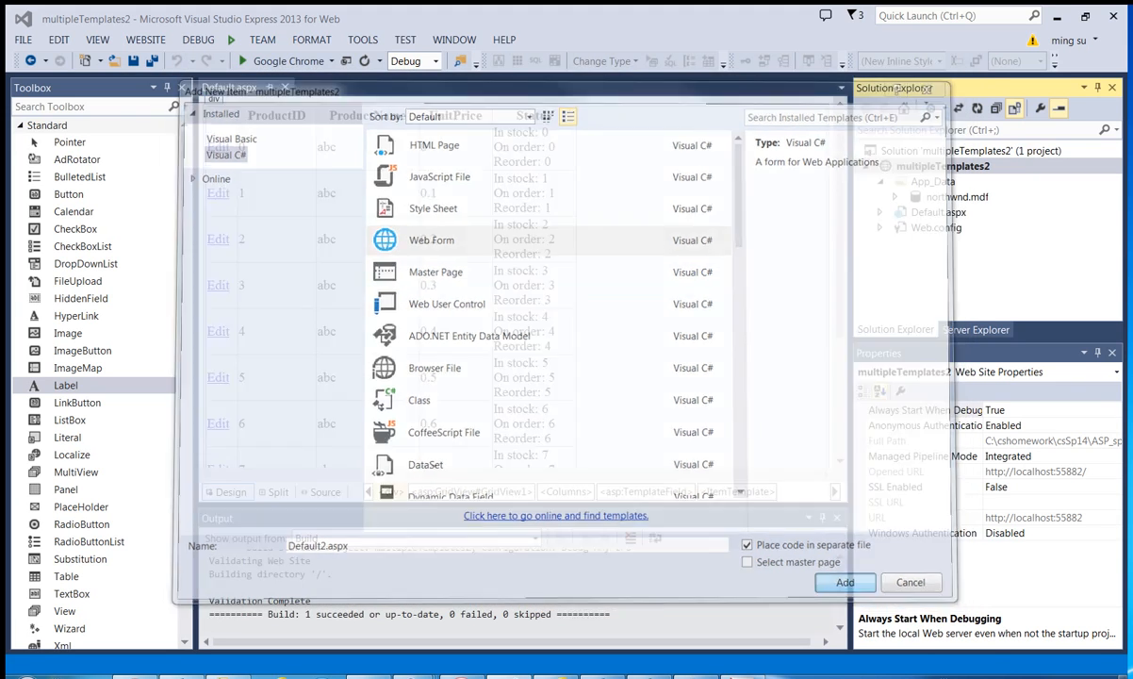
left_click(843, 582)
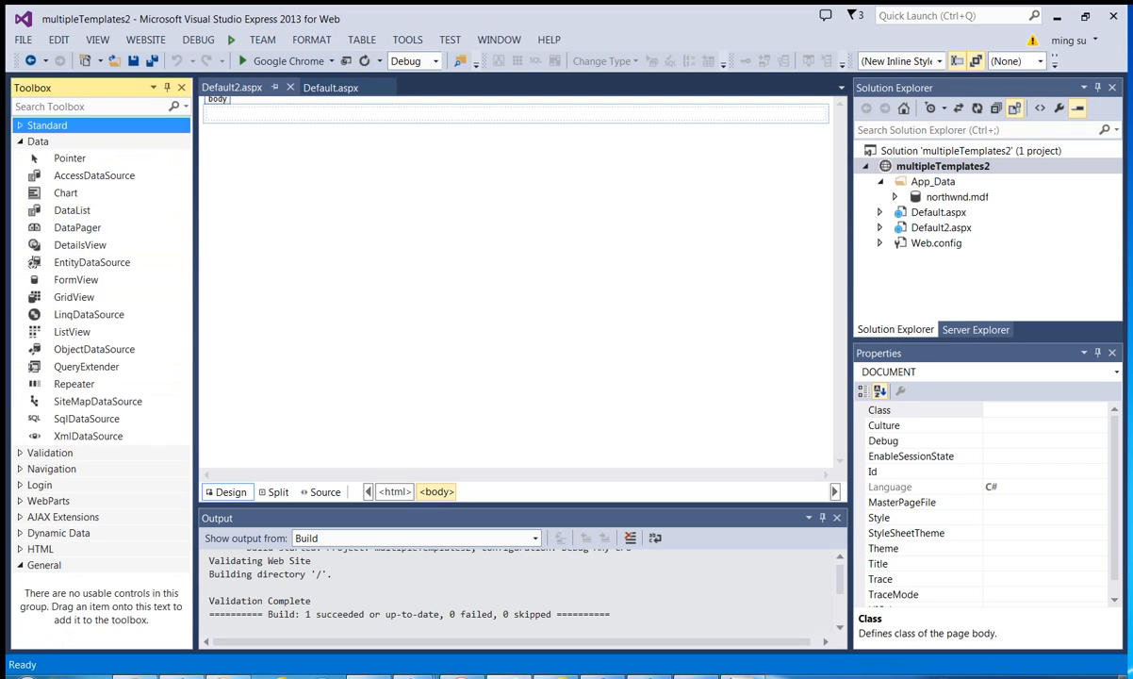
mouse_move(80, 245)
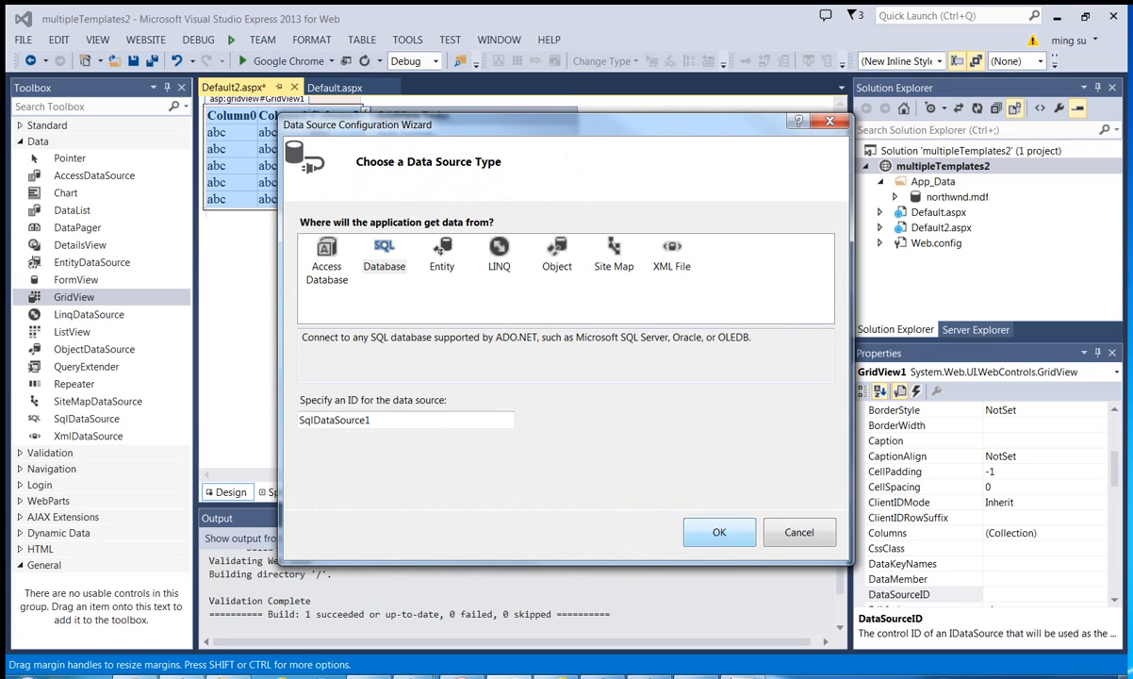
Use SQL Database as the source type, connecting through the existing ConnectionString
left_click(718, 531)
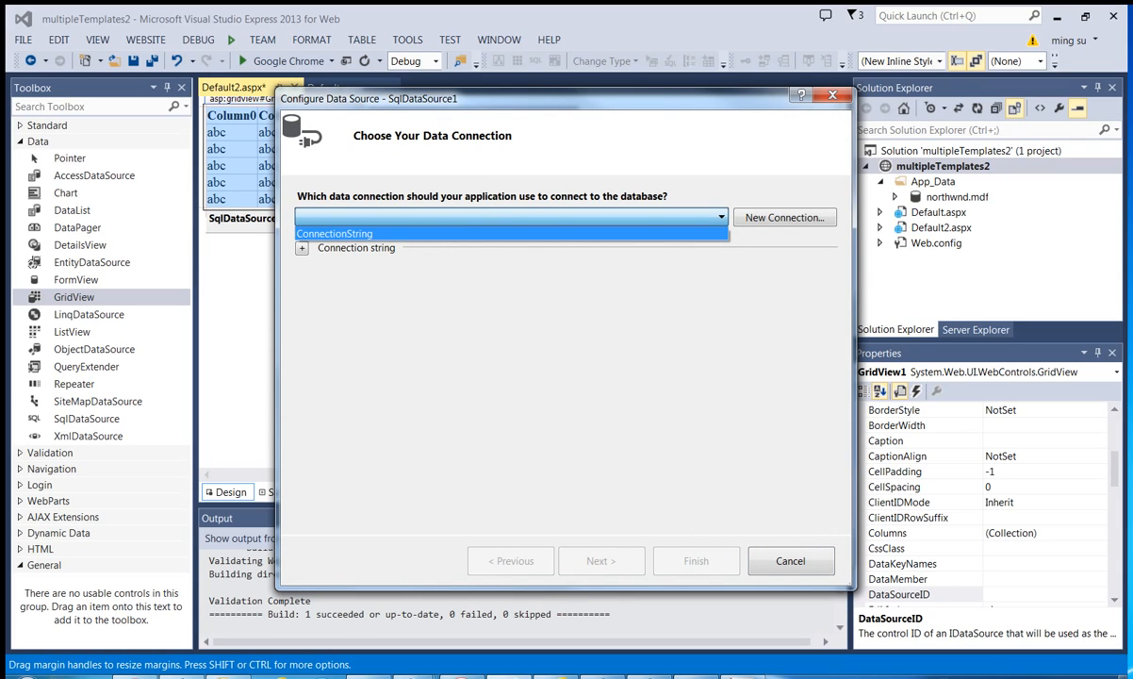
left_click(334, 232)
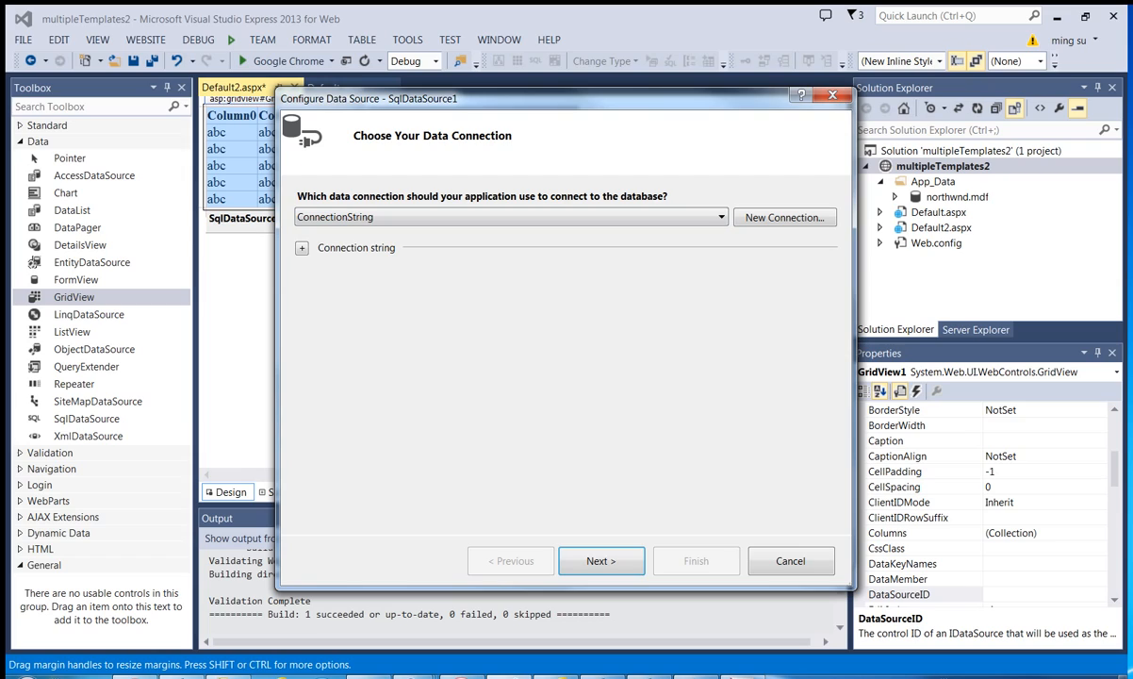
left_click(302, 247)
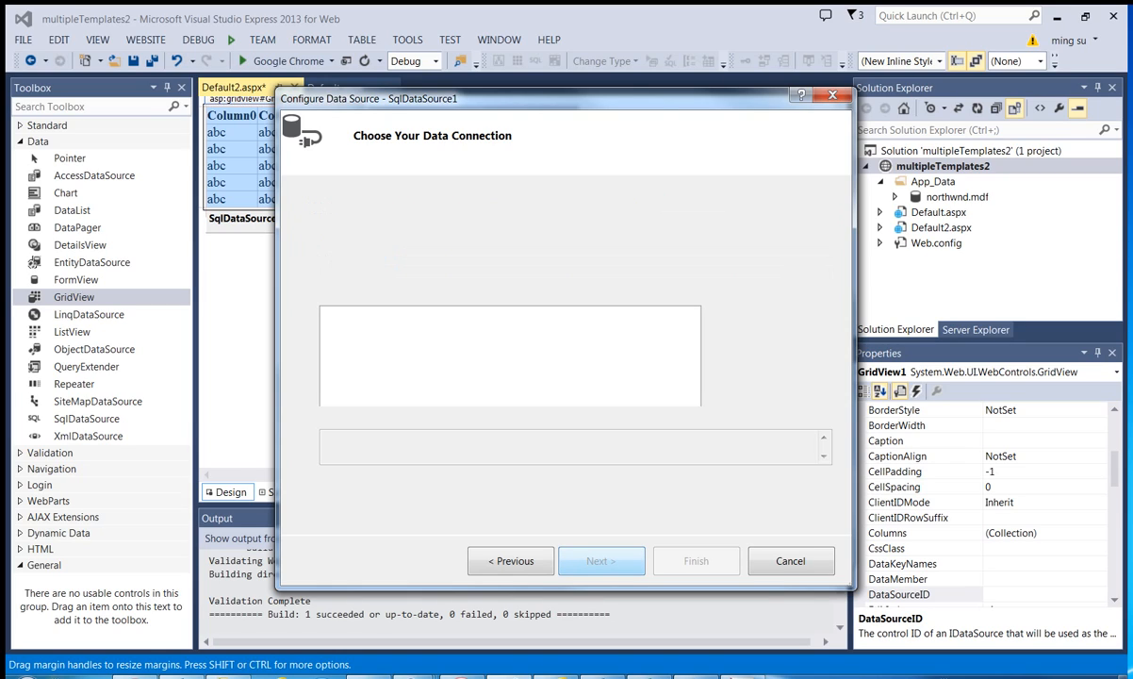
left_click(601, 560)
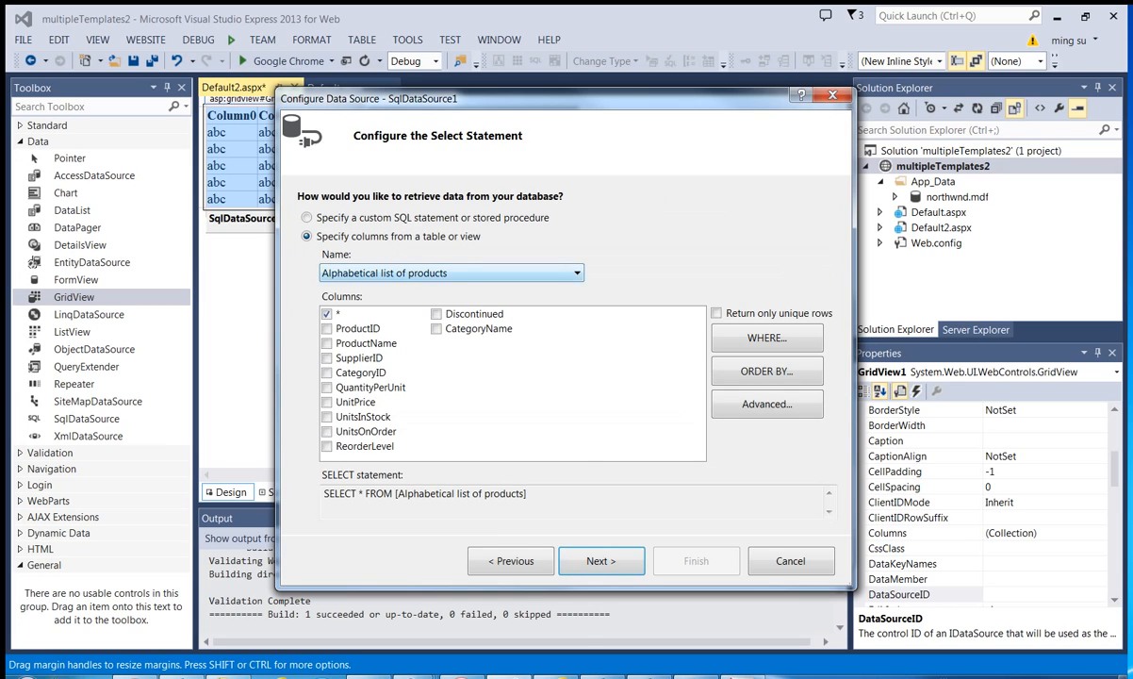
Query the Products table, including ProductID, ProductName, UnitsInStock, UnitsOnOrder and ReorderLevel columns
left_click(575, 272)
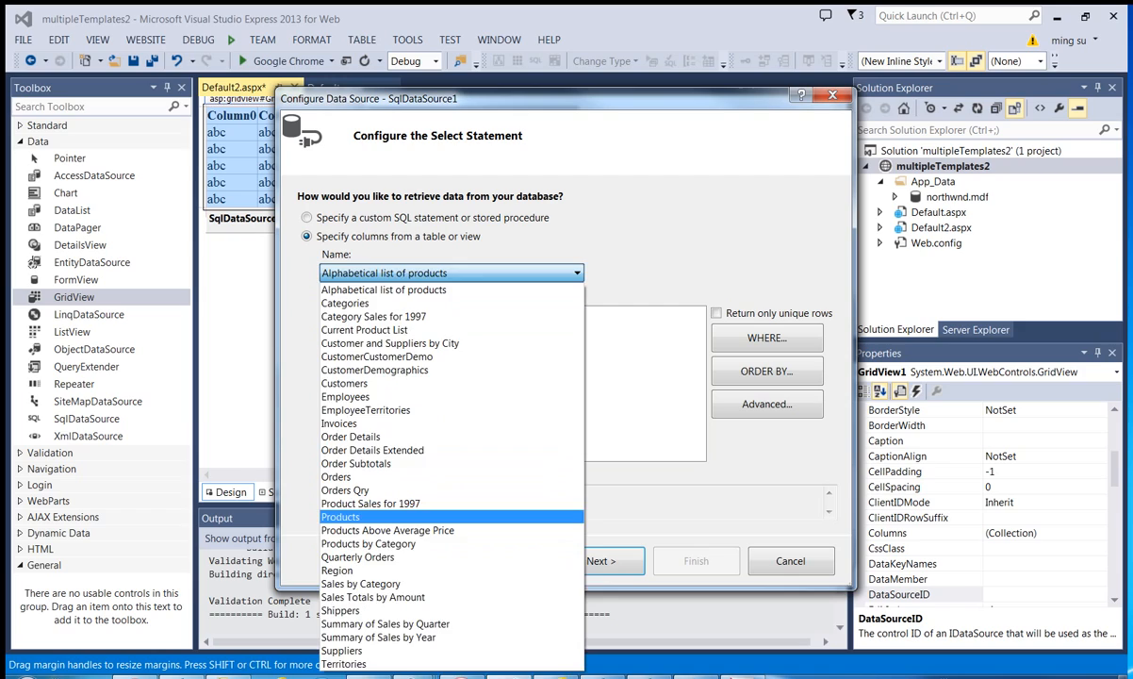
left_click(340, 516)
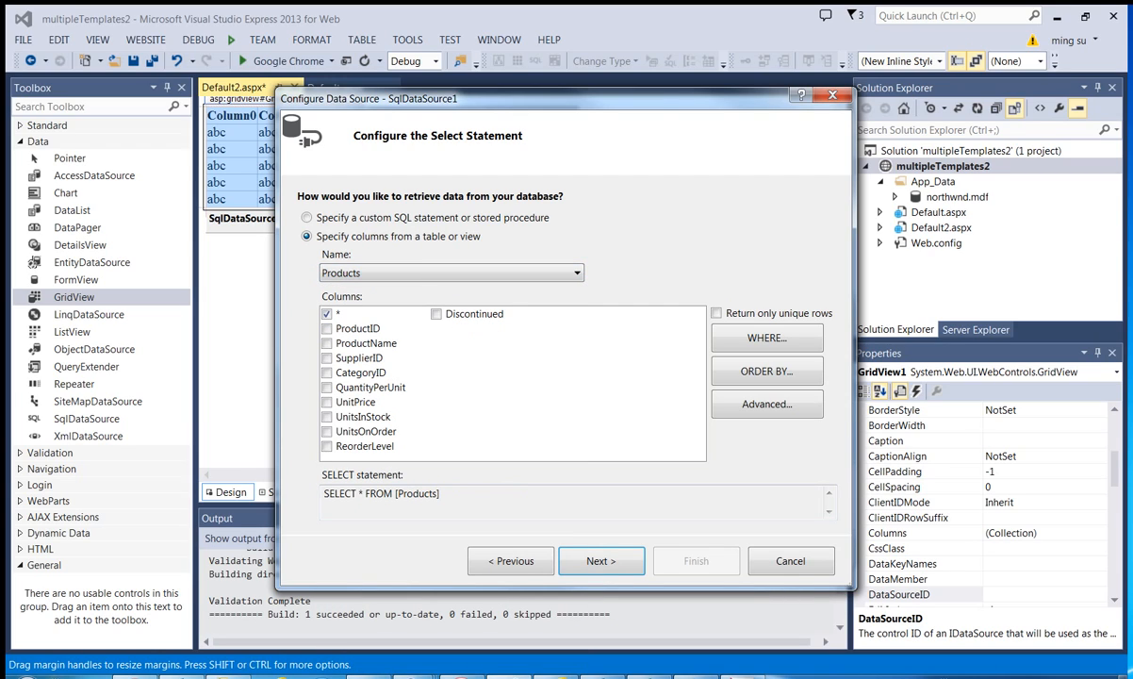
left_click(327, 328)
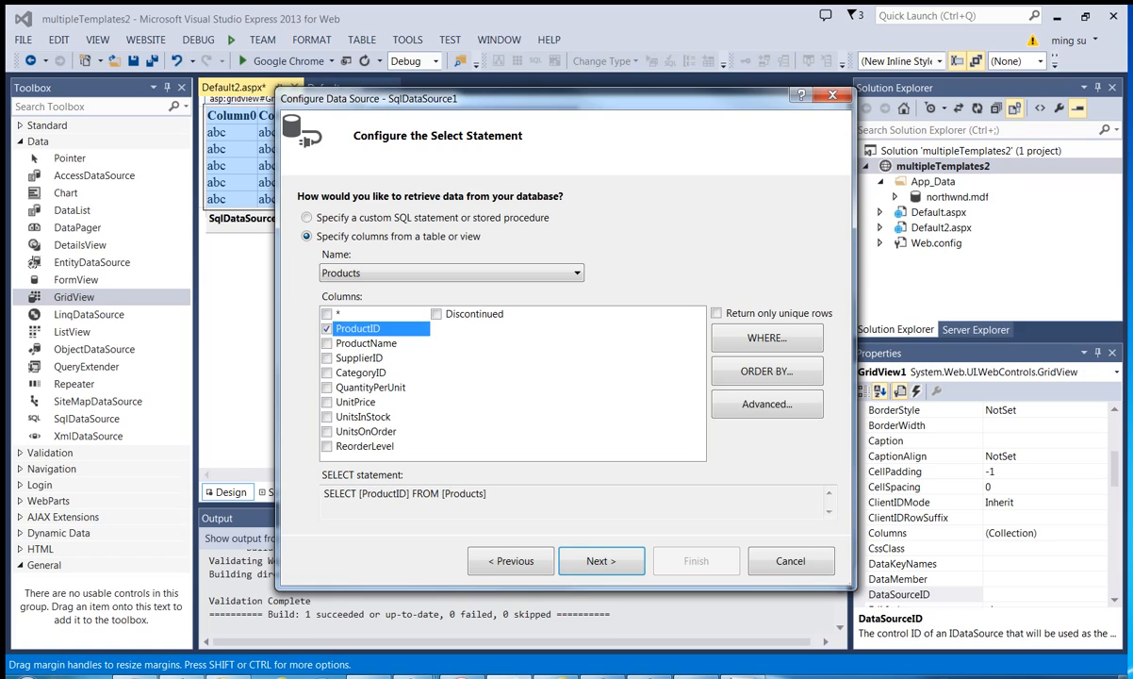
left_click(328, 342)
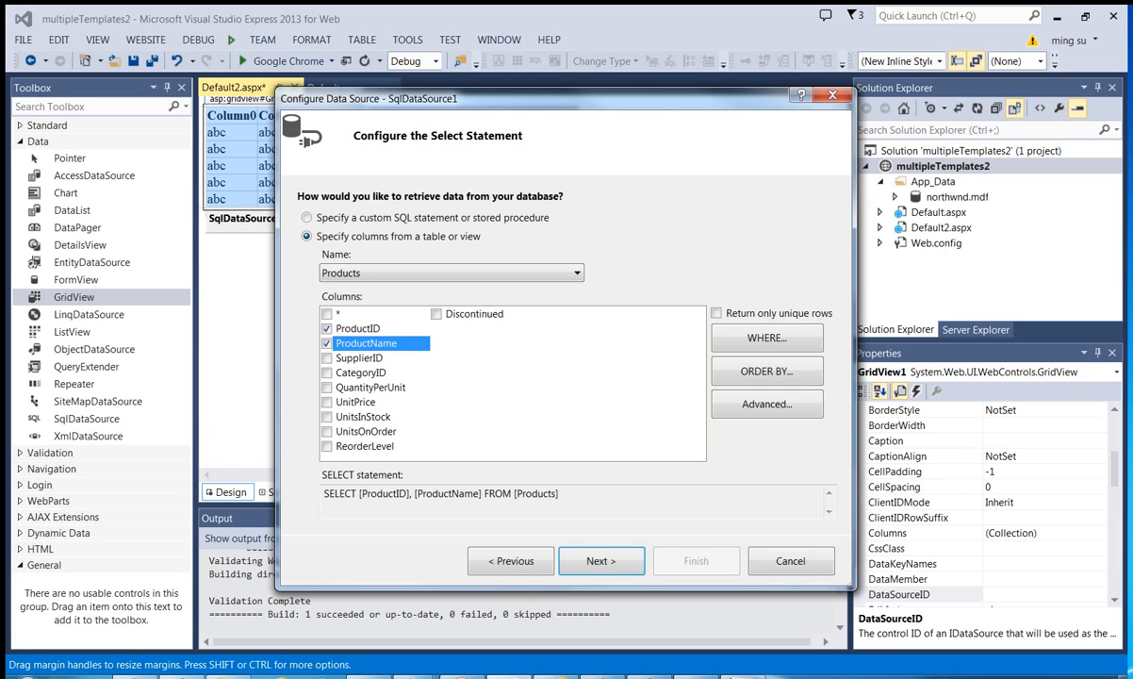
left_click(327, 416)
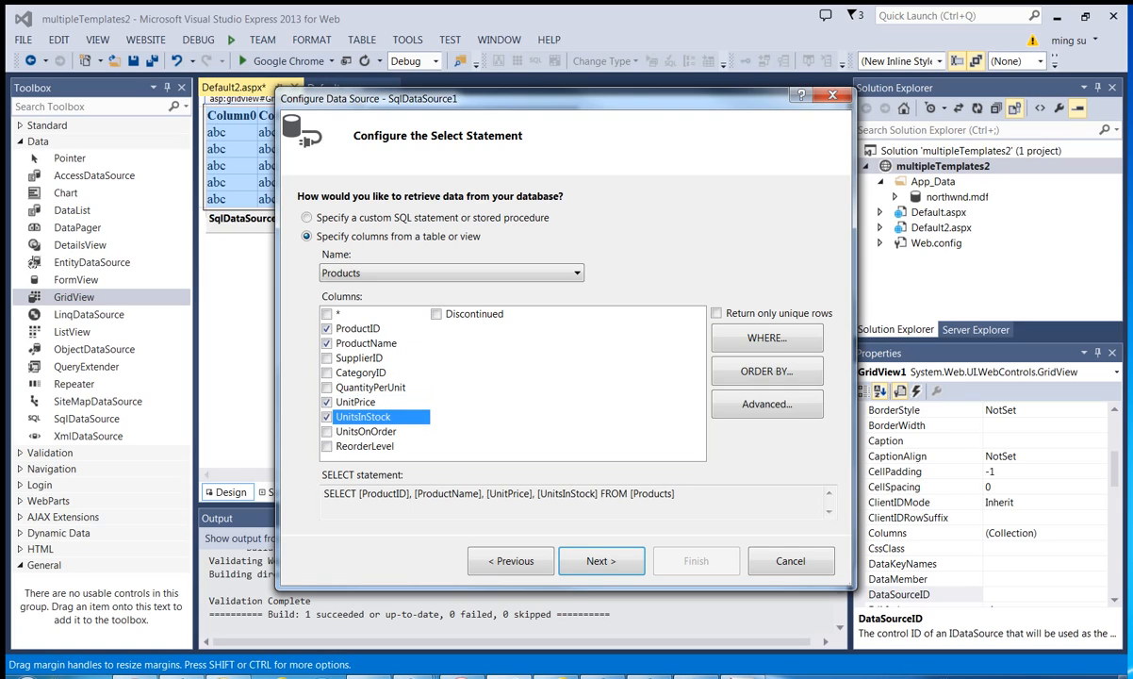
left_click(327, 431)
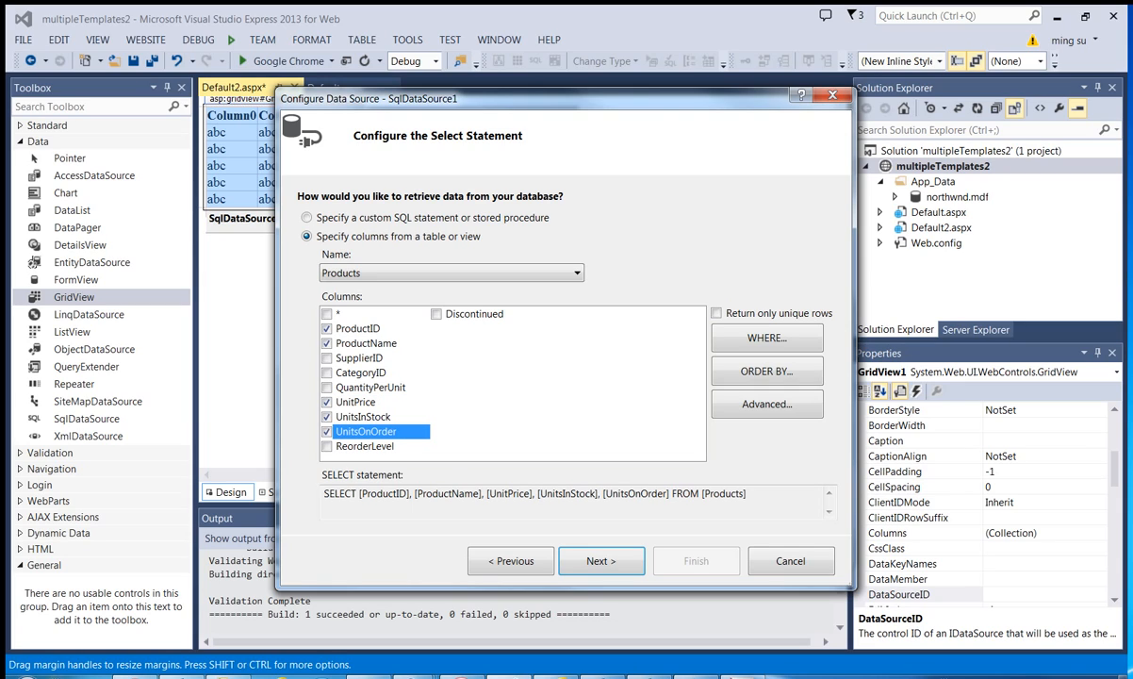
left_click(328, 445)
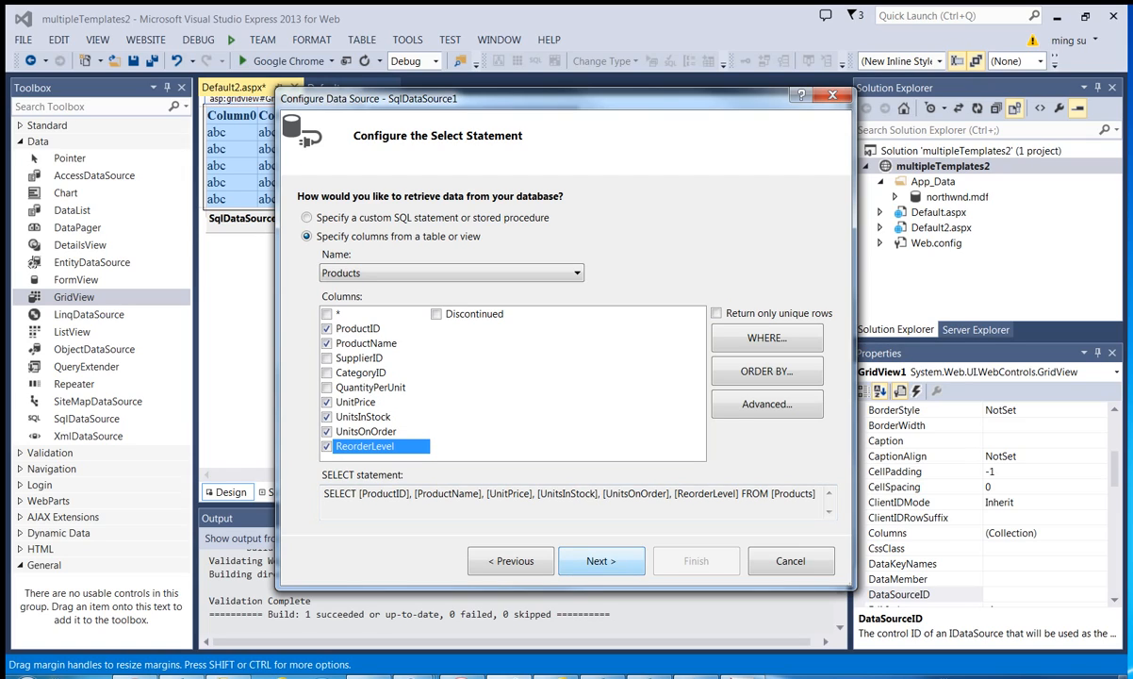
left_click(601, 560)
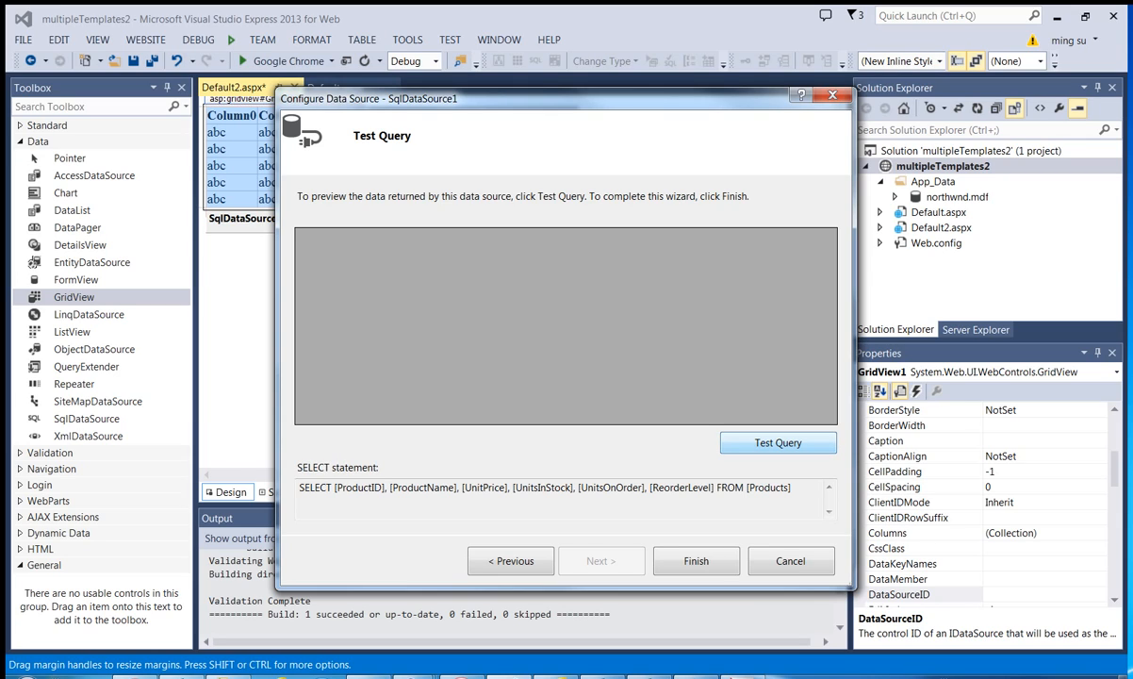
Test the Products query and finish the wizard so GridView1 shows six columns
left_click(778, 442)
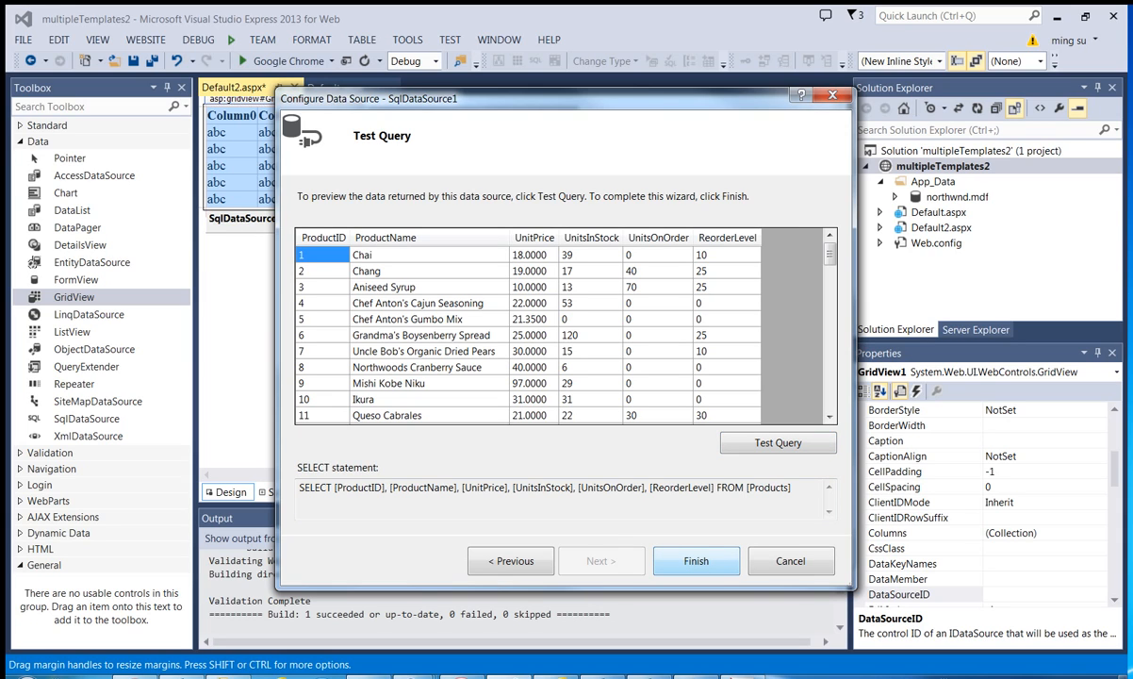
left_click(696, 560)
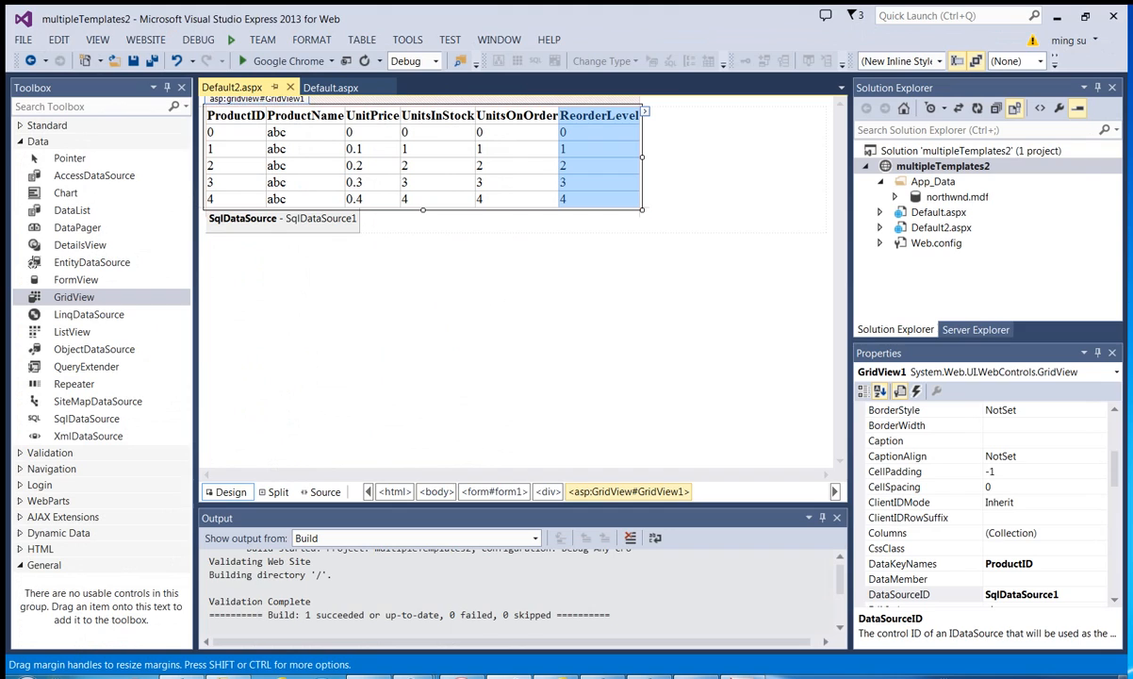
Enable paging on GridView1 and bring up its Edit Columns field editor
left_click(643, 110)
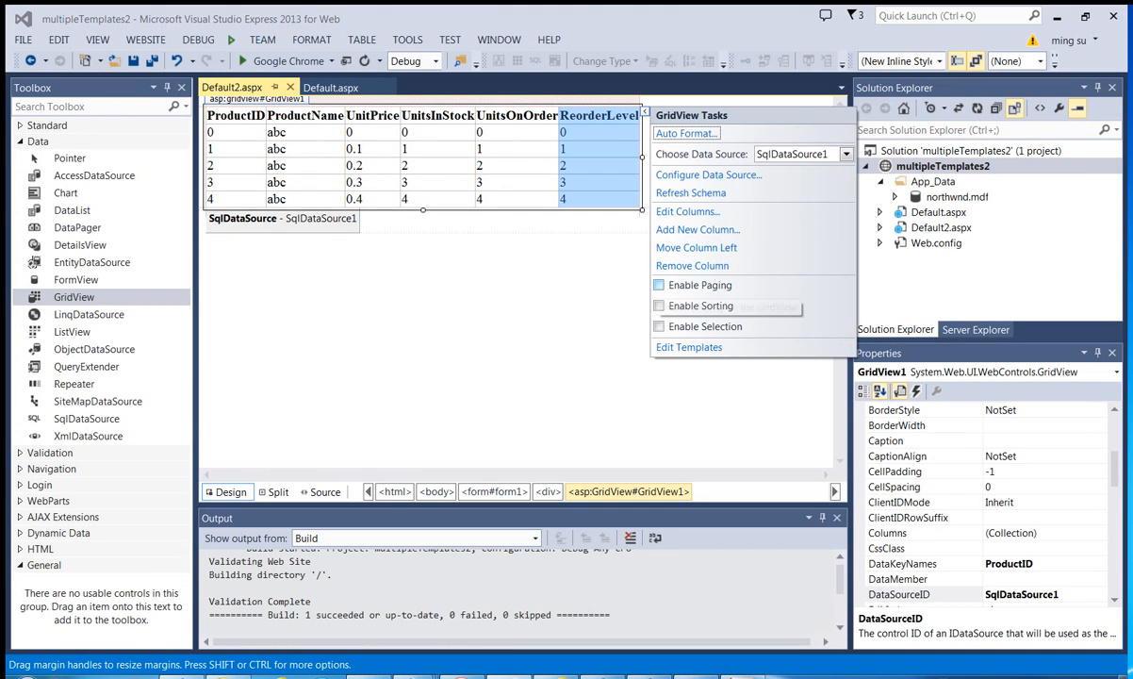
left_click(659, 284)
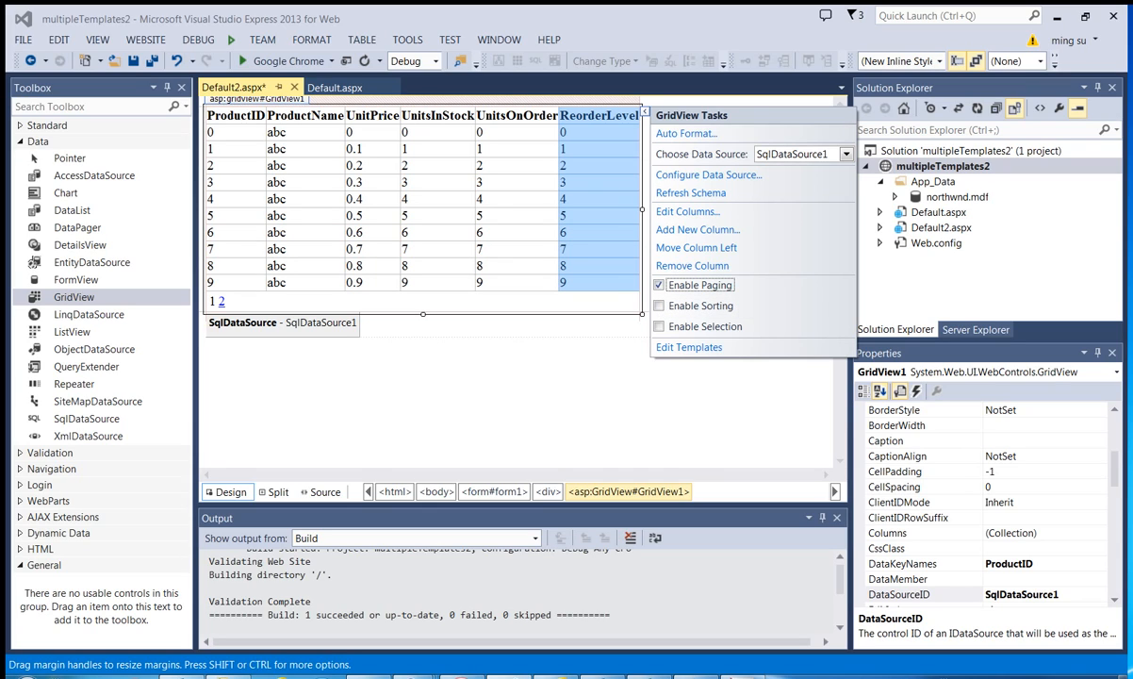
left_click(686, 211)
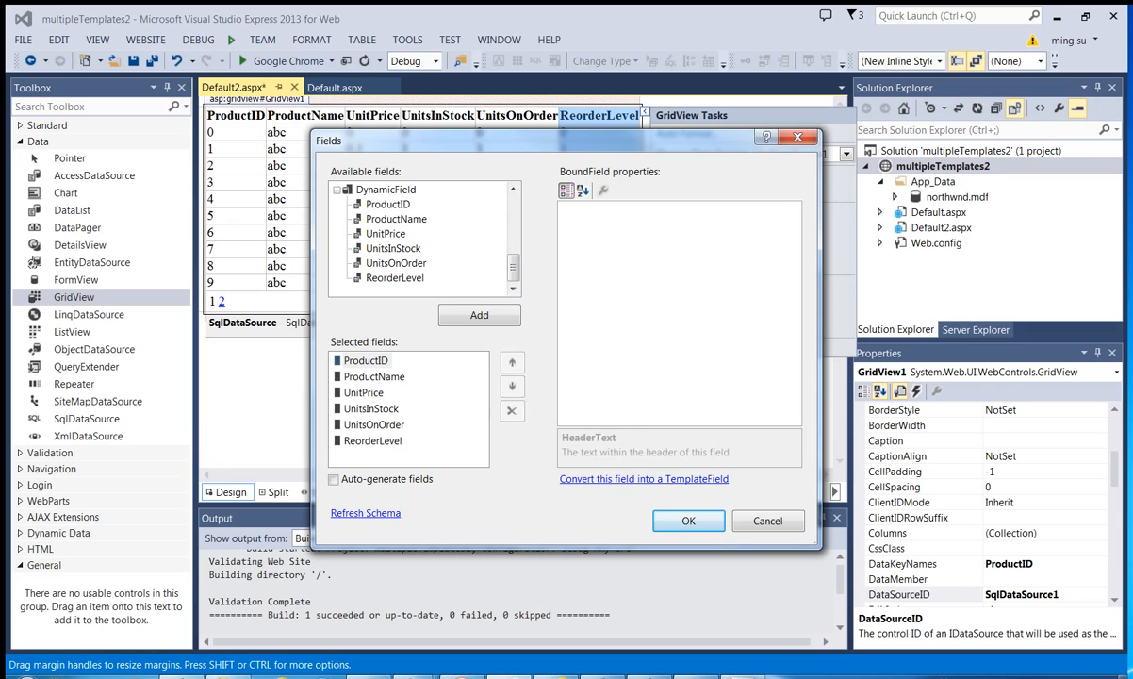
Delete the UnitsInStock, UnitsOnOrder and ReorderLevel fields from GridView1's selected fields
left_click(375, 408)
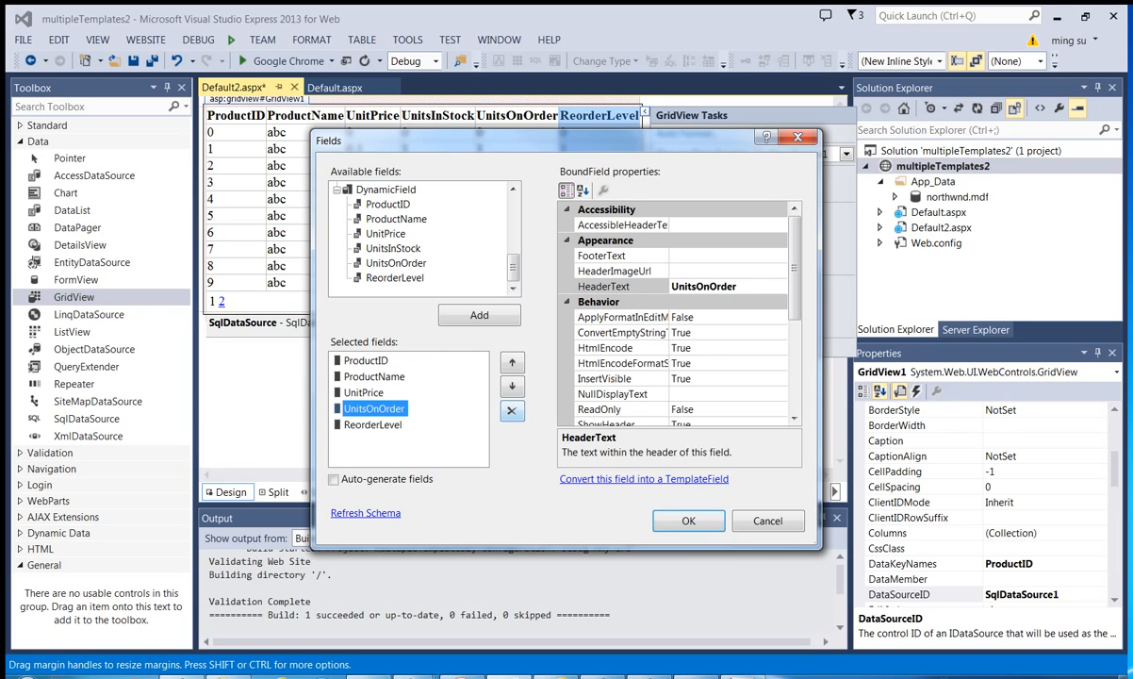
left_click(512, 410)
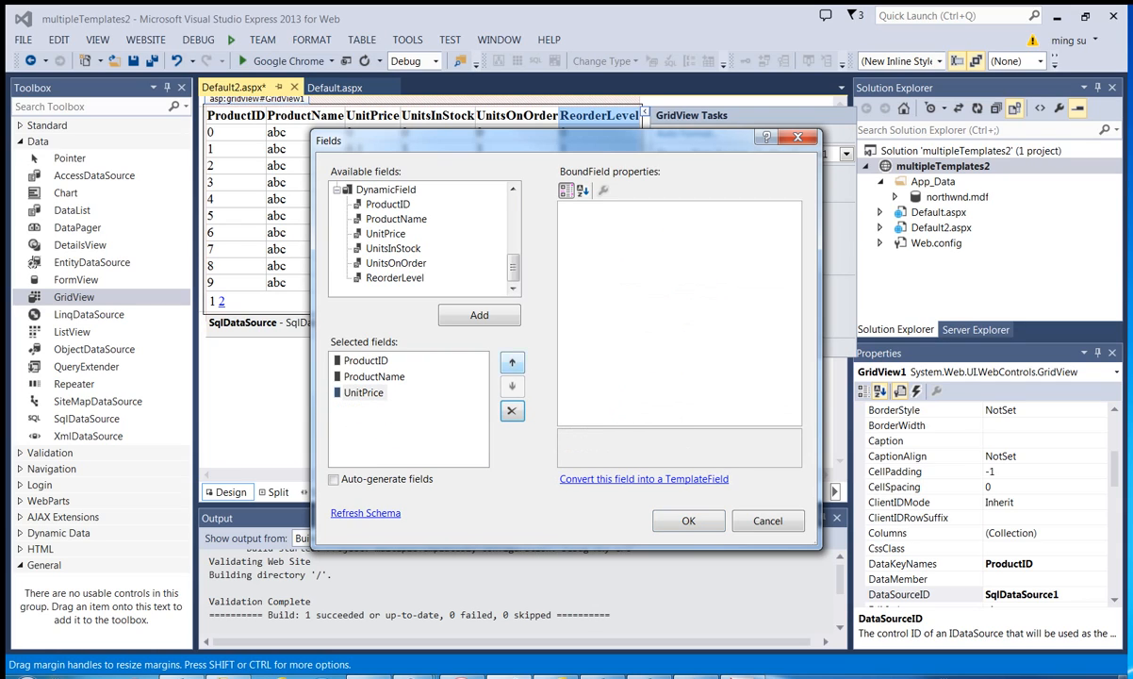
scroll("down", 3)
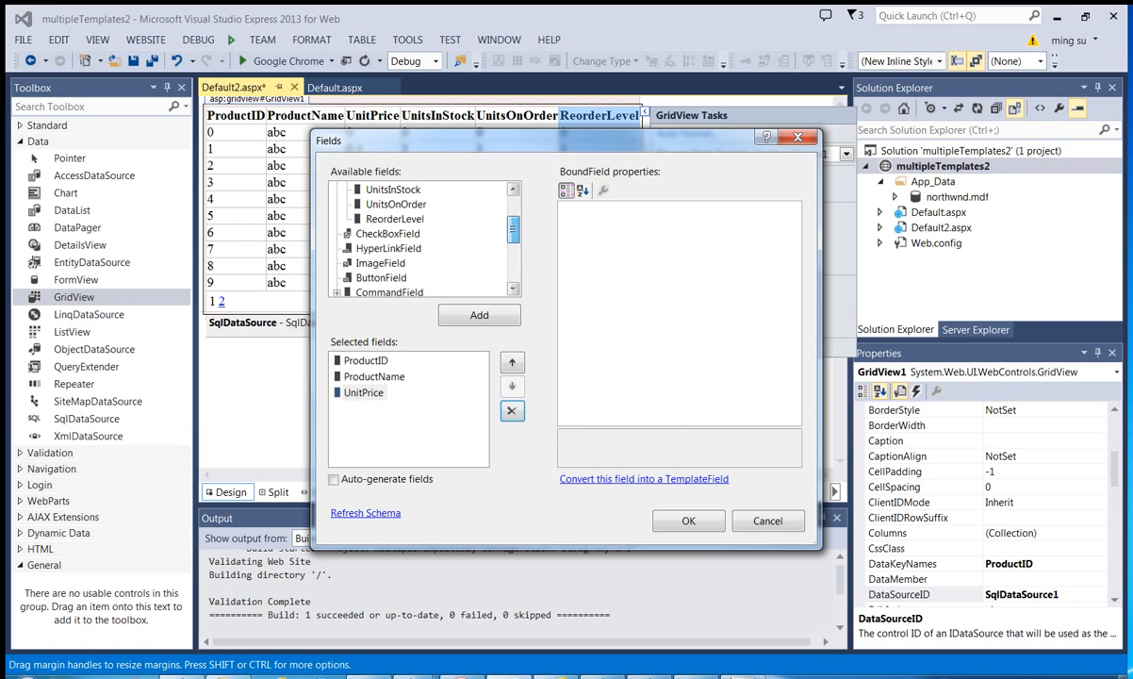
scroll("down", 3)
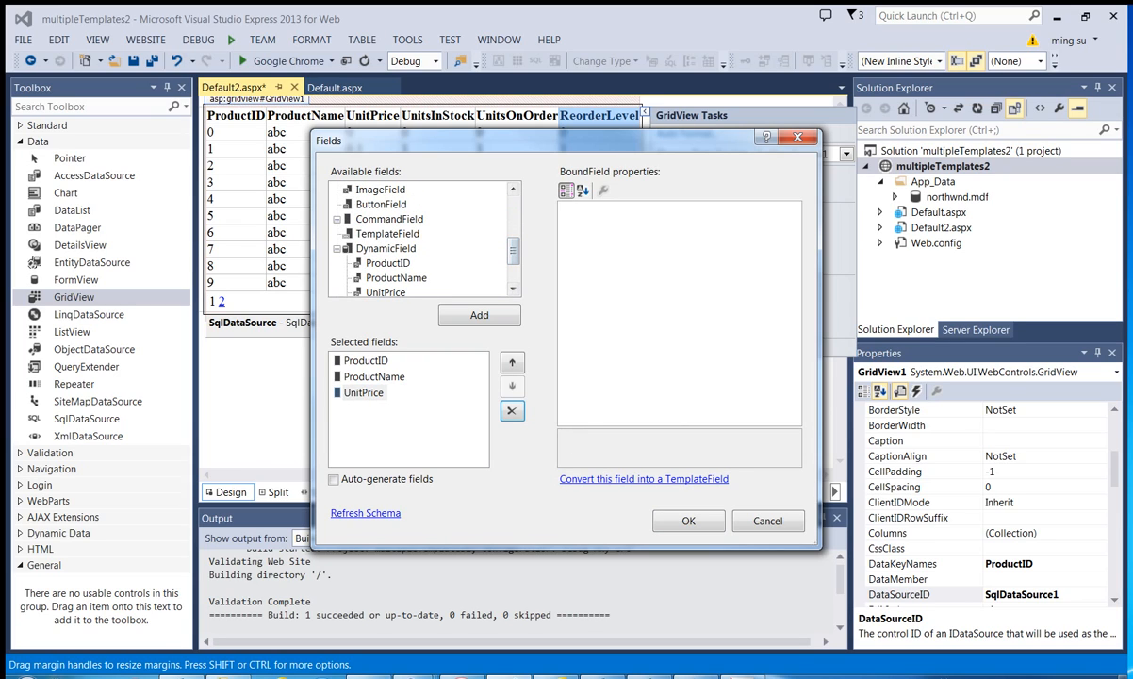
Add a TemplateField column headed 'Status' after UnitPrice and apply the column changes
left_click(386, 233)
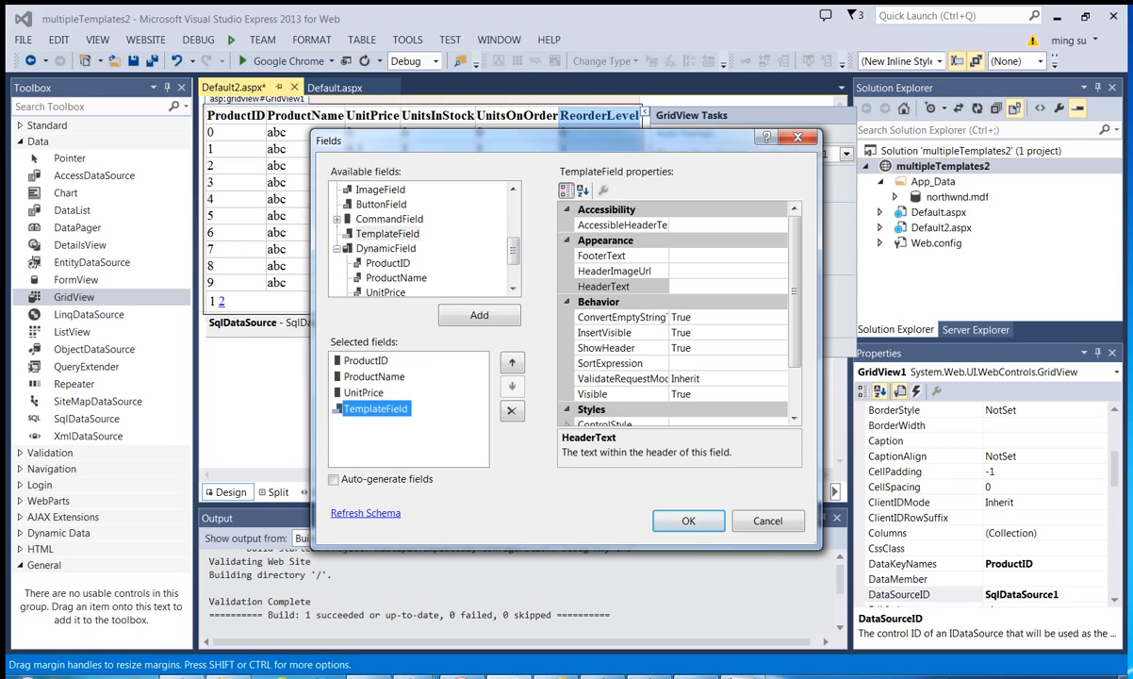
left_click(604, 286)
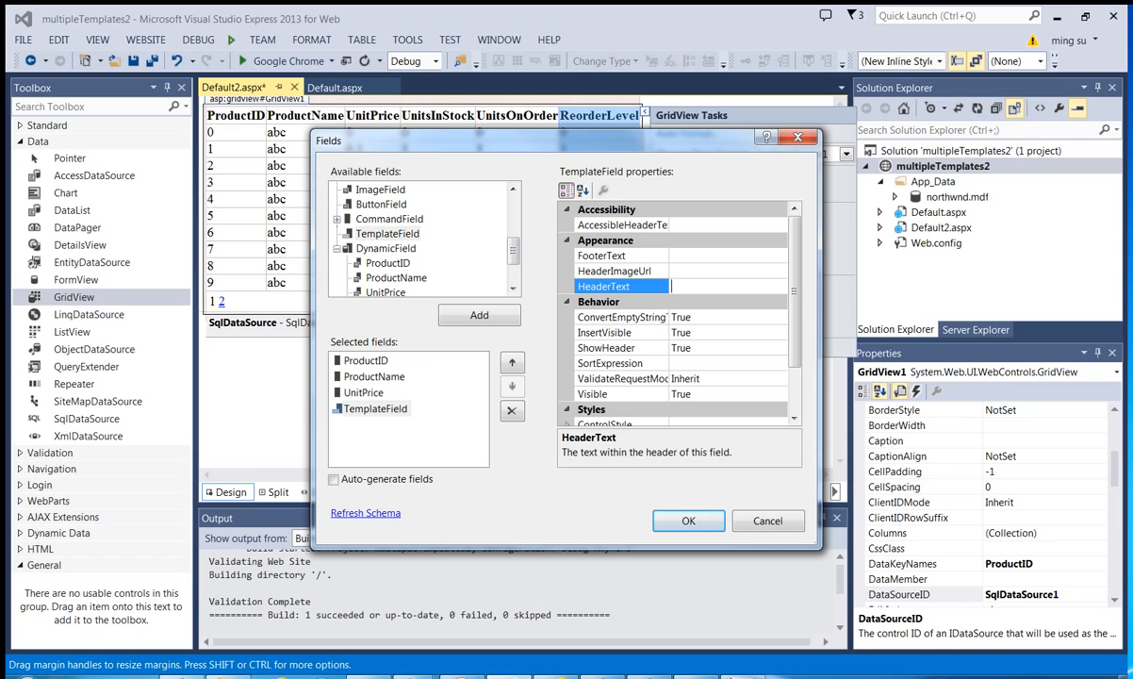
type("Status")
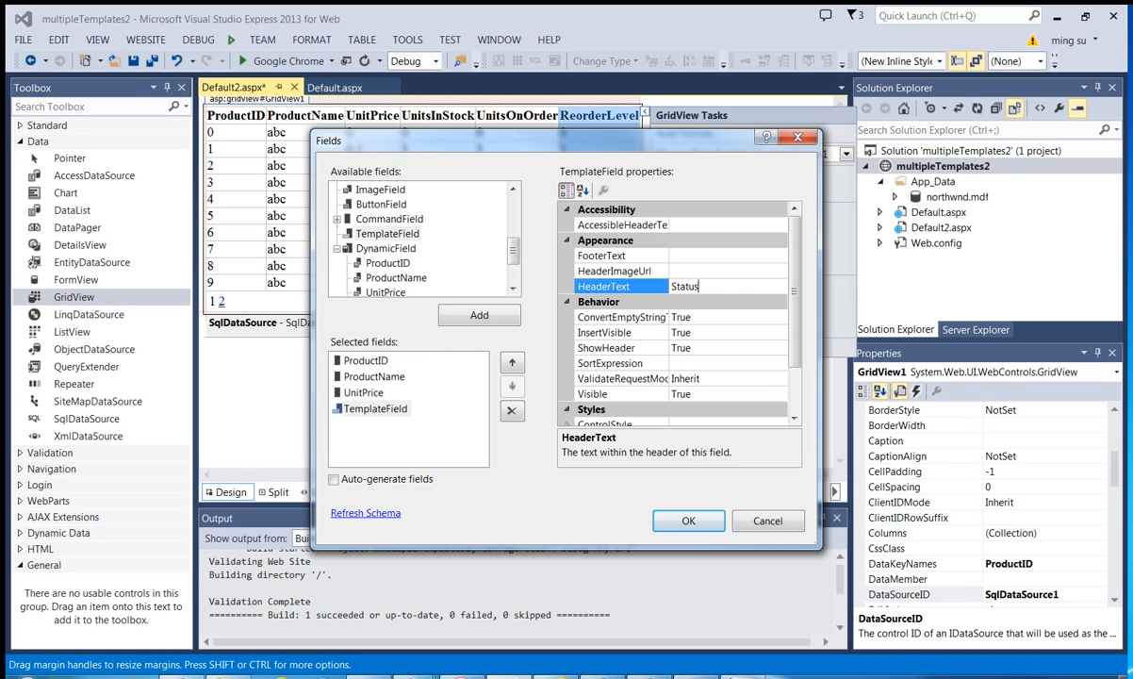
left_click(688, 520)
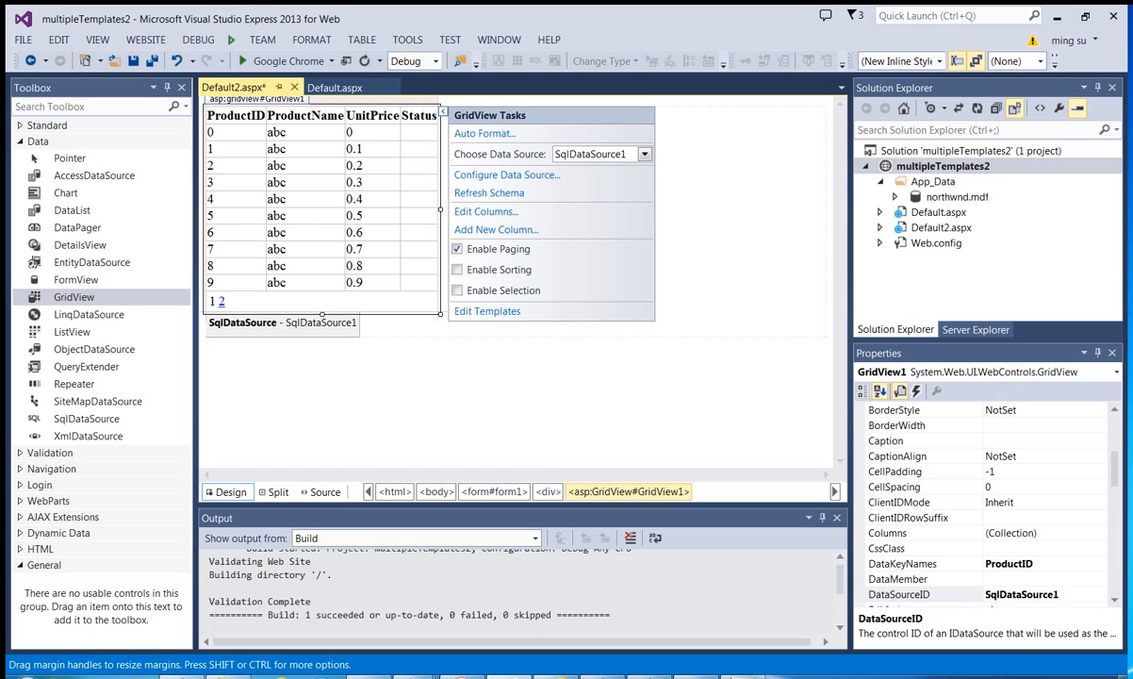
mouse_move(487, 311)
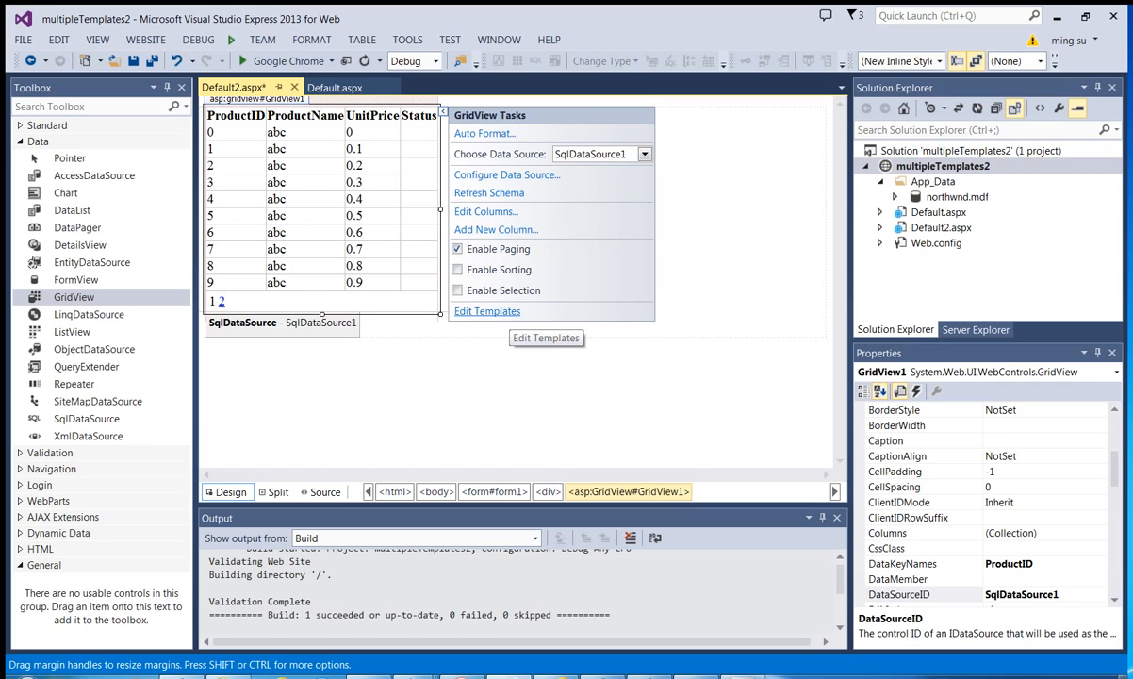
In the Column[3] ItemTemplate, enter 'In stock:' and place a Standard Label after it
left_click(487, 310)
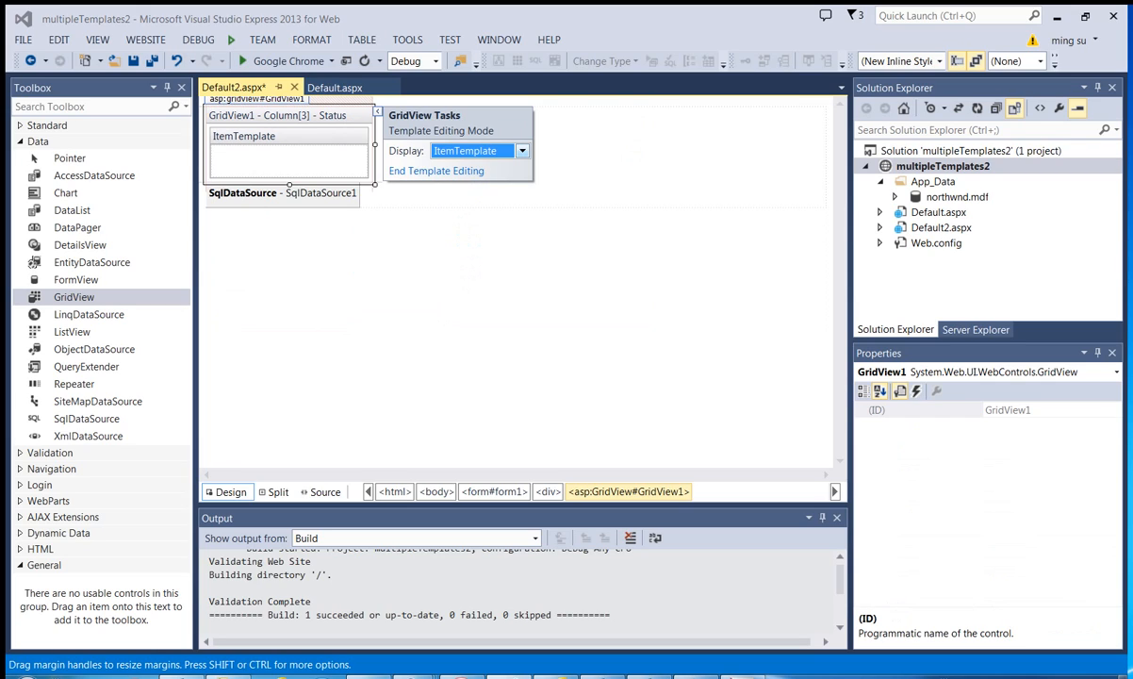
left_click(522, 149)
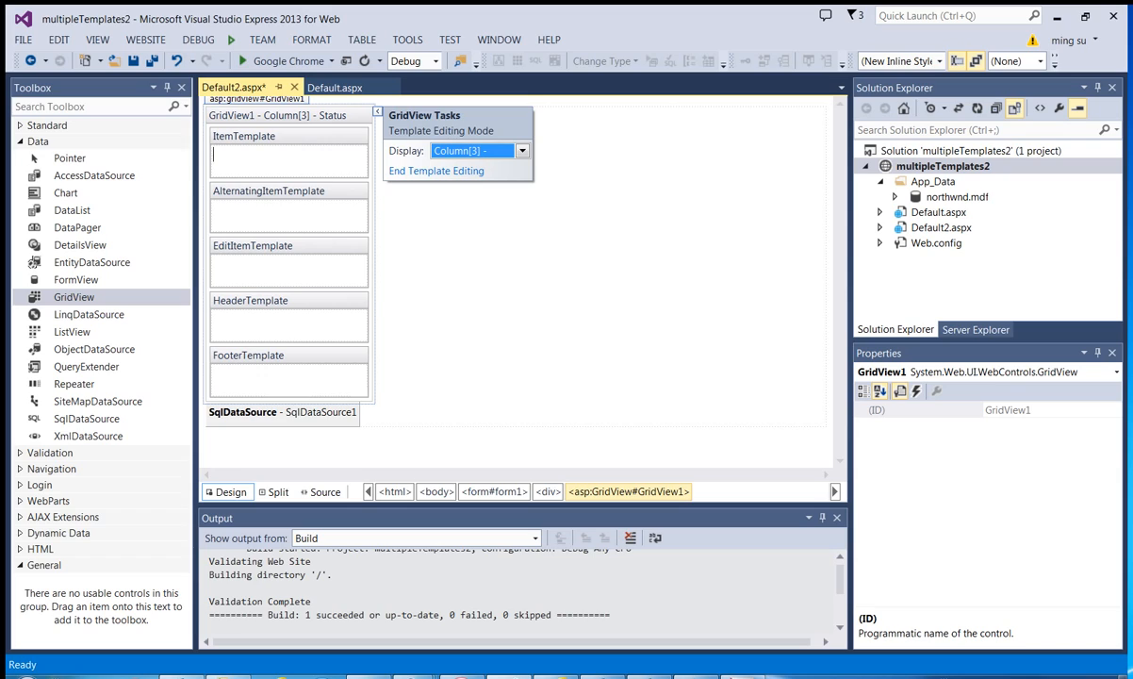
type("In st")
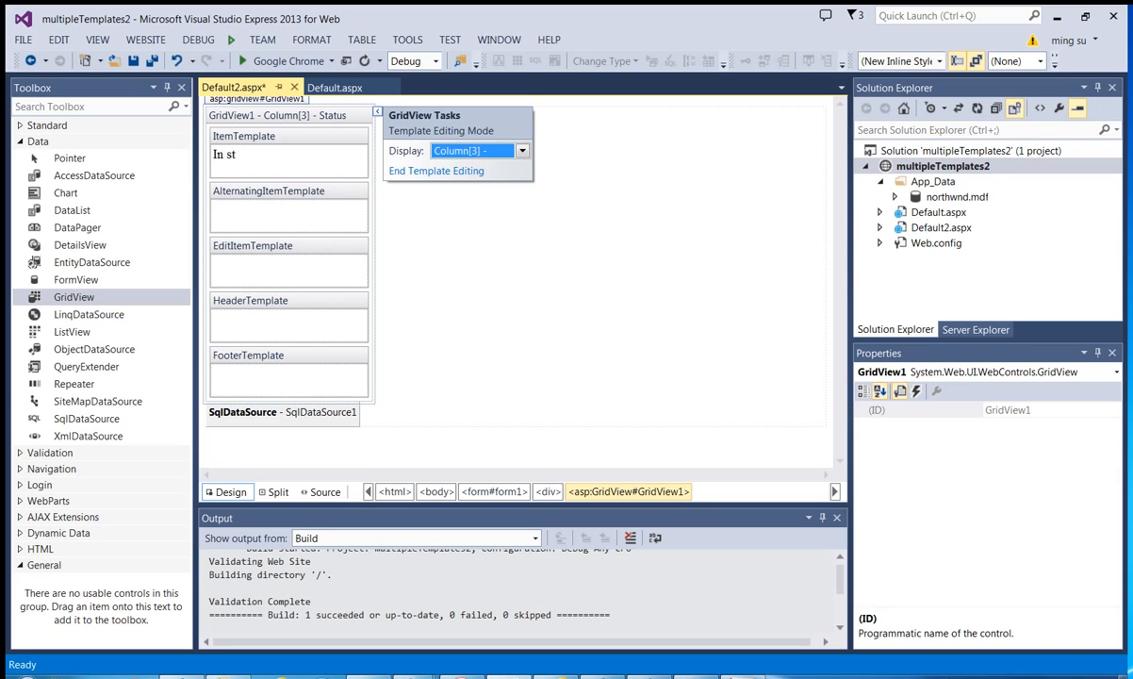
type("ock:")
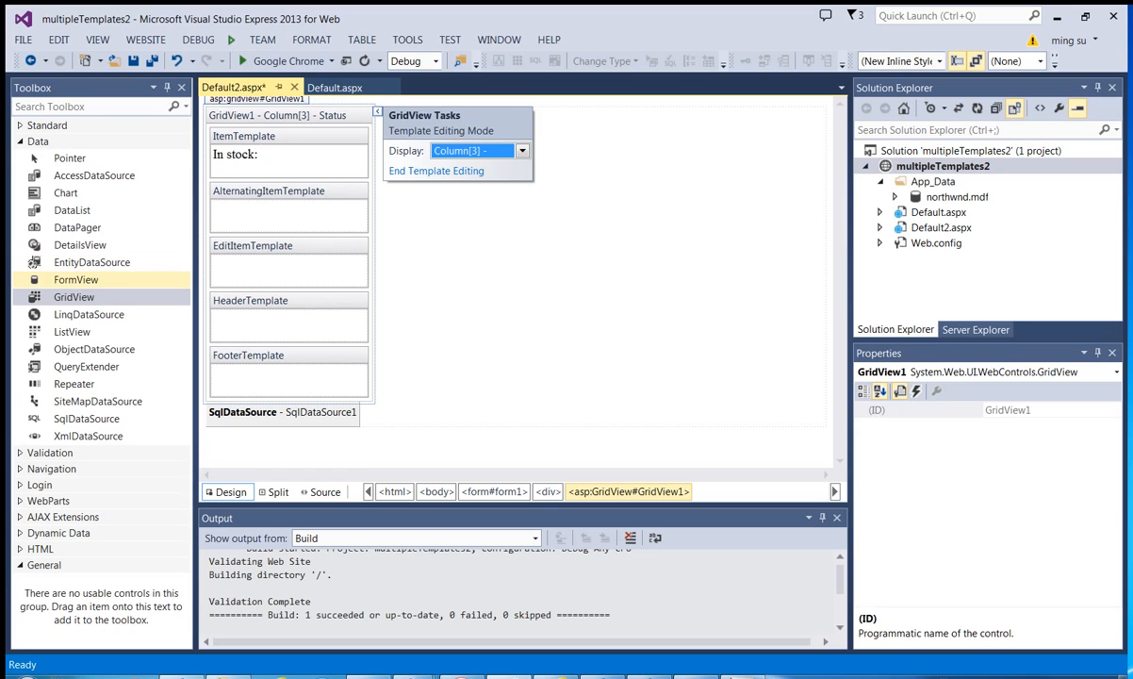
left_click(74, 296)
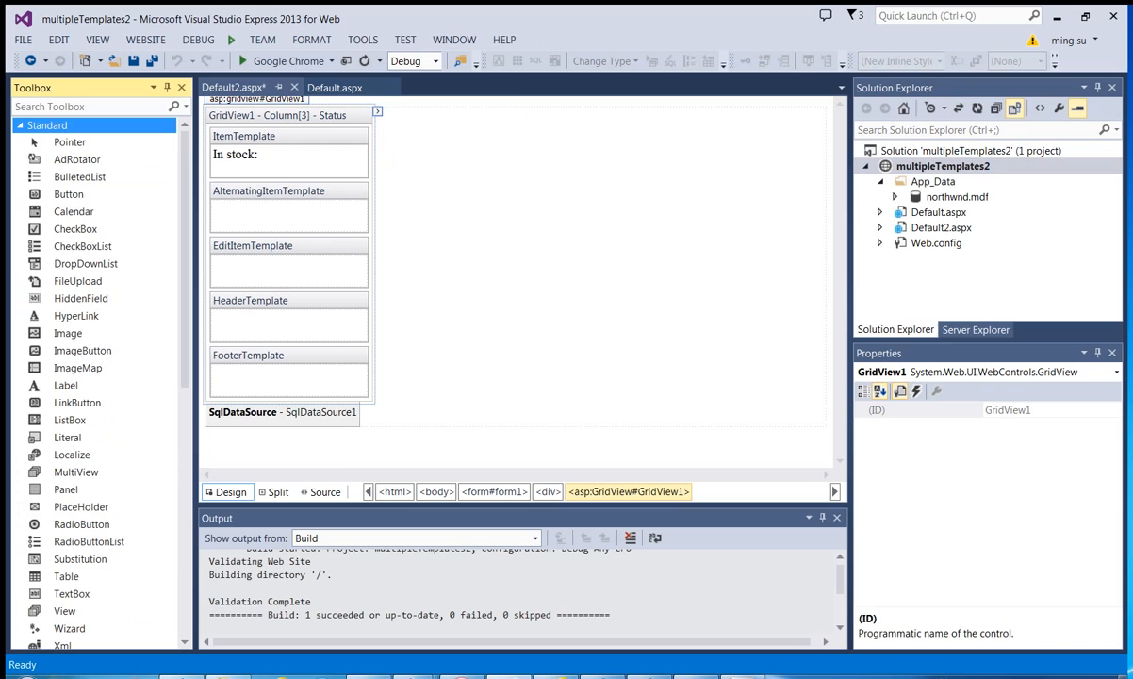
mouse_move(69, 141)
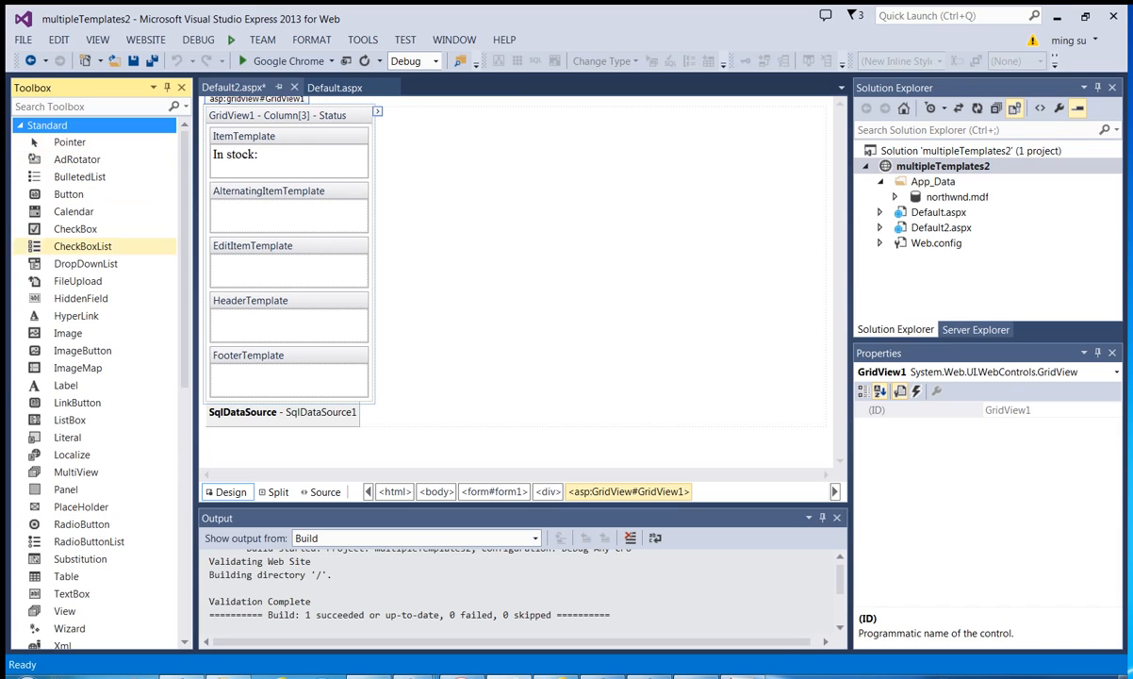
left_click(66, 384)
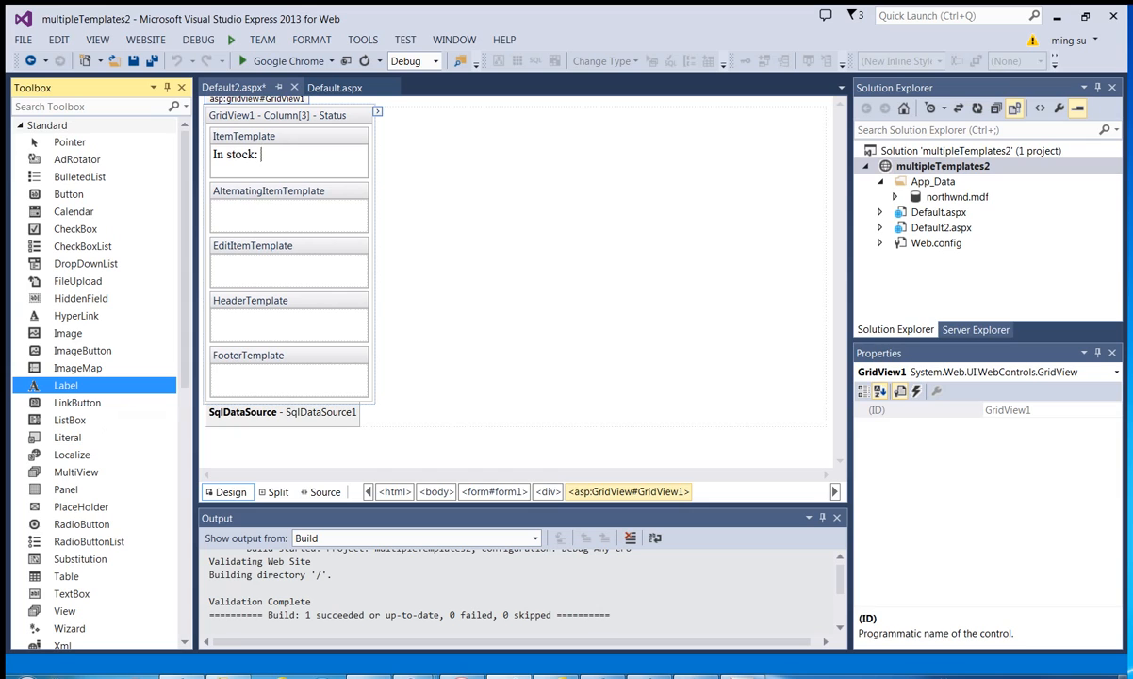
left_click(274, 153)
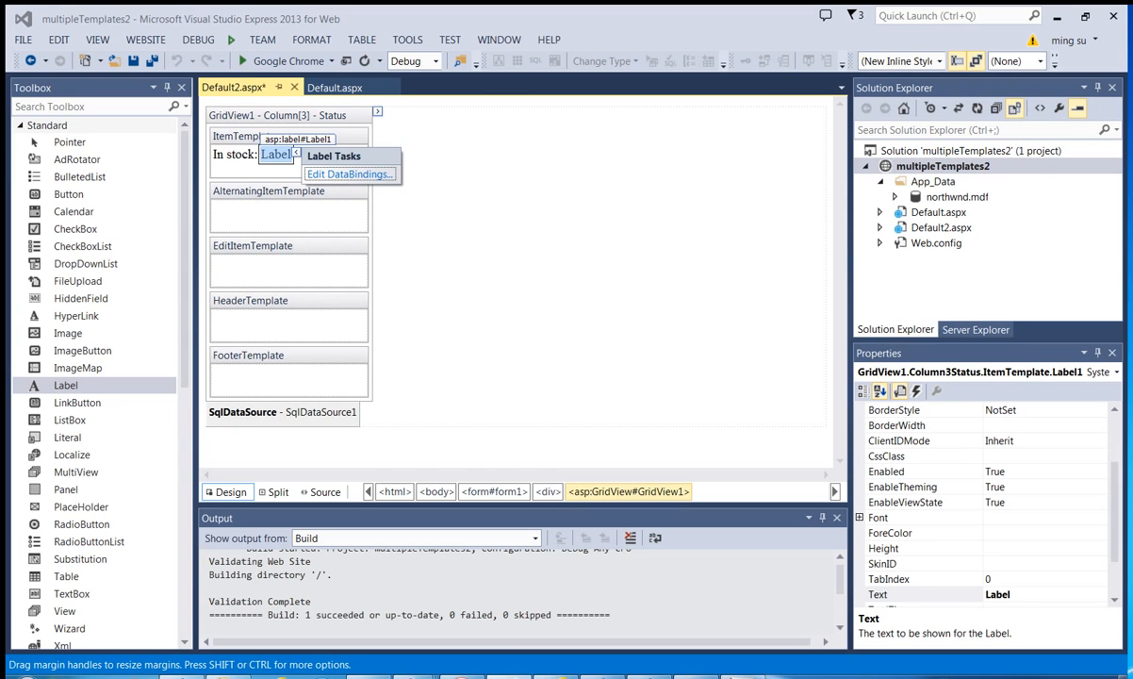
mouse_move(348, 173)
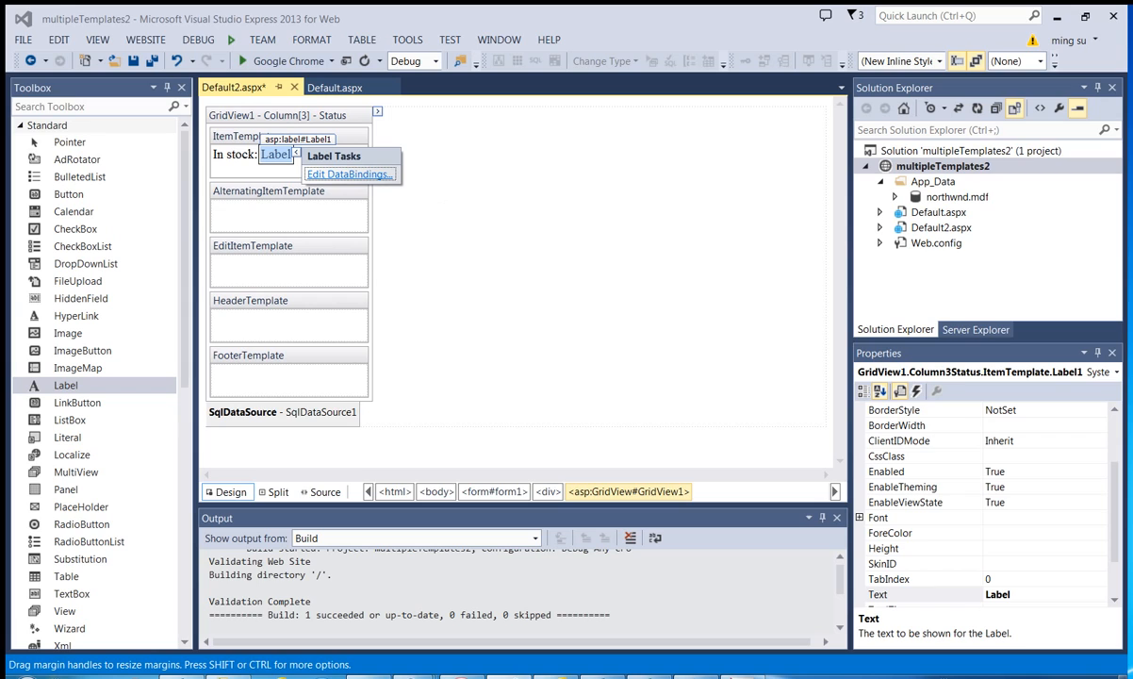
Bind Label1's text to the UnitsInStock field through Edit DataBindings
left_click(347, 174)
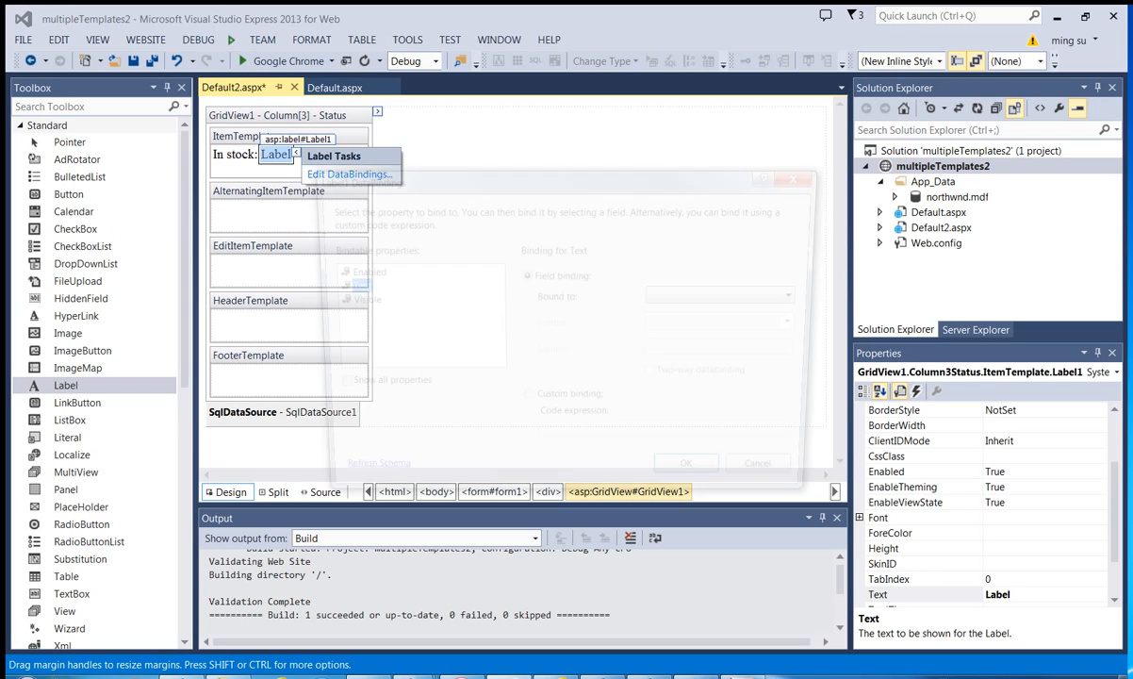
left_click(350, 174)
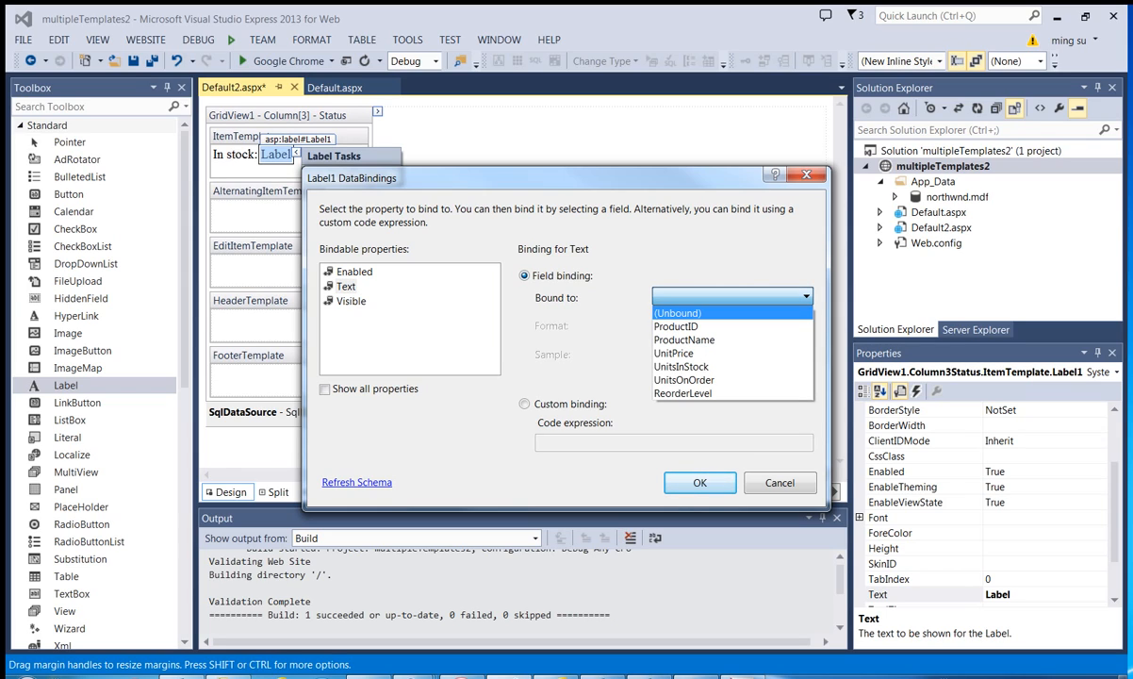
left_click(673, 352)
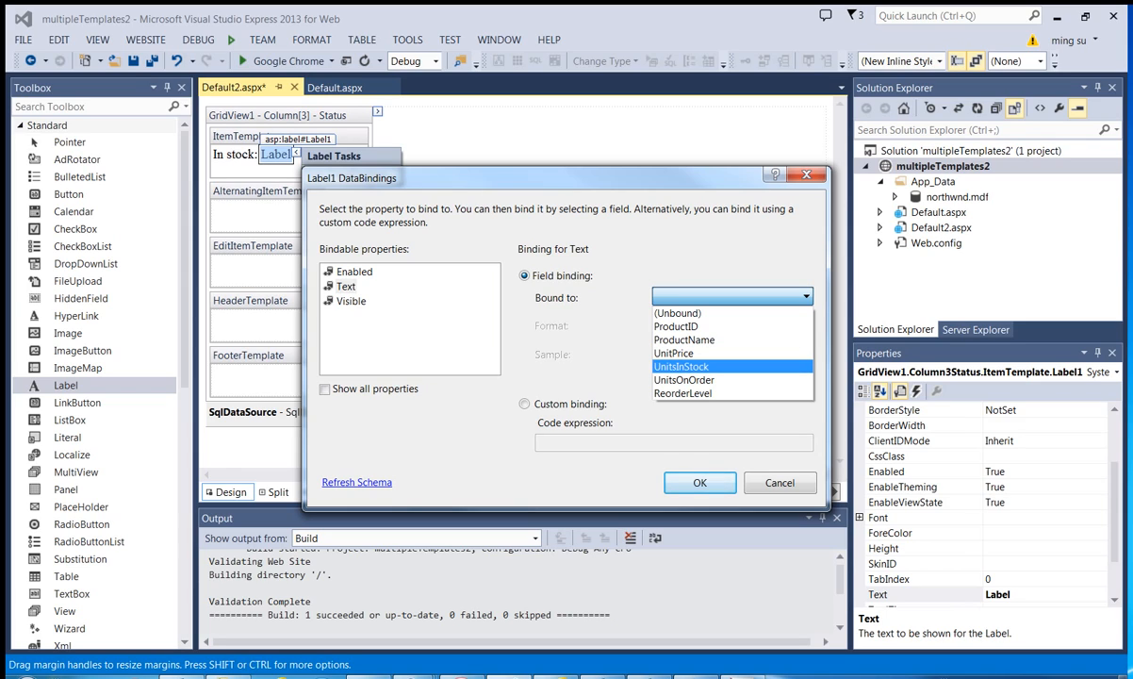
left_click(680, 366)
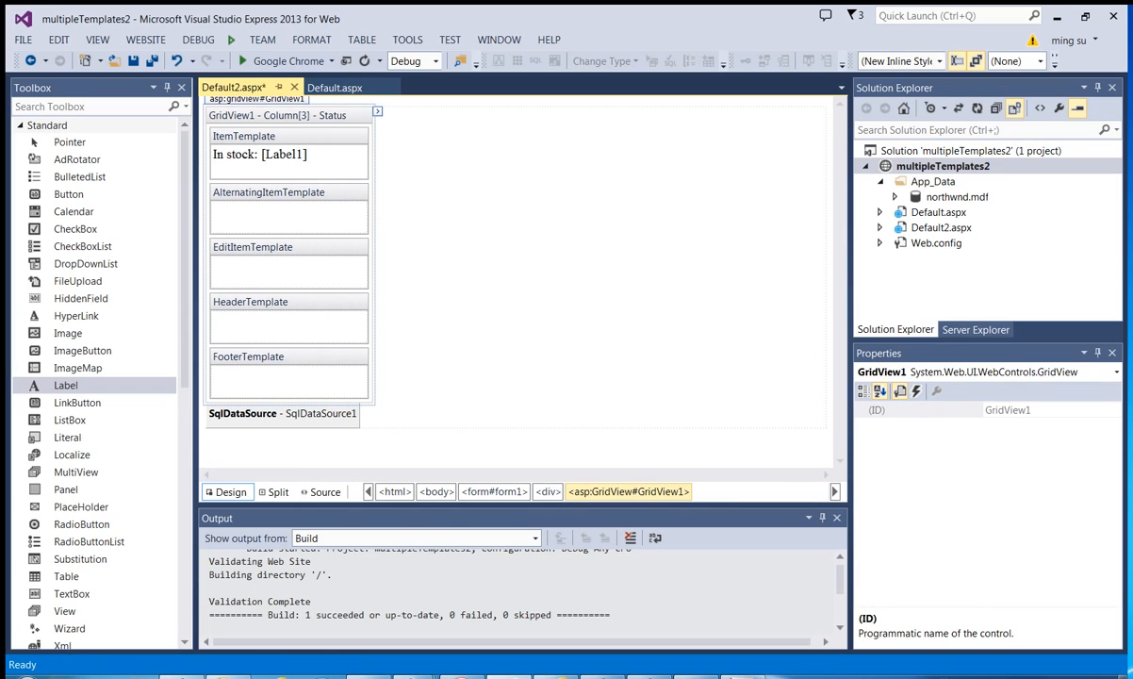
Type 'On order:' and add Label2 bound to the UnitsOnOrder field
type("On order:")
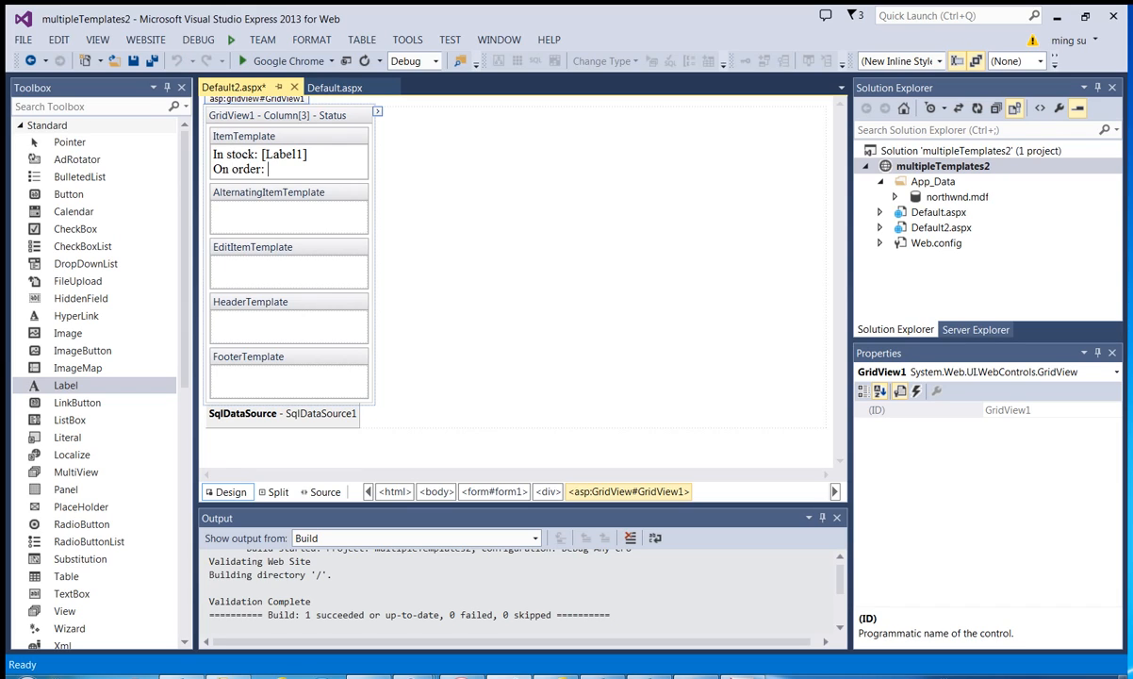
left_click(66, 384)
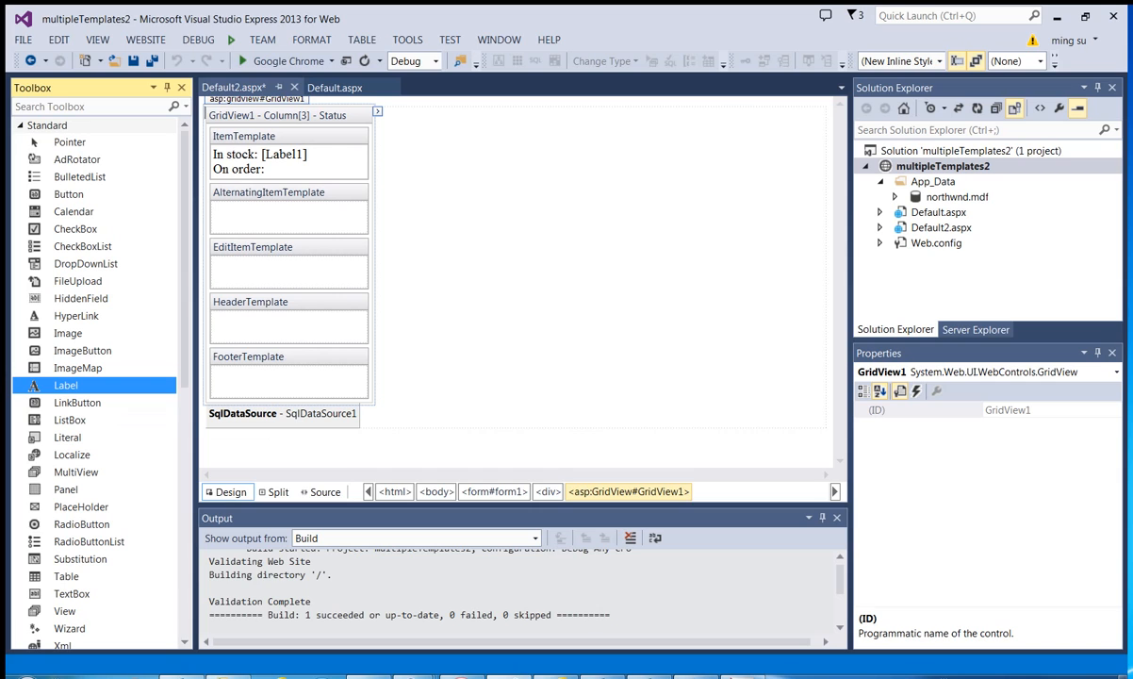
left_click(280, 168)
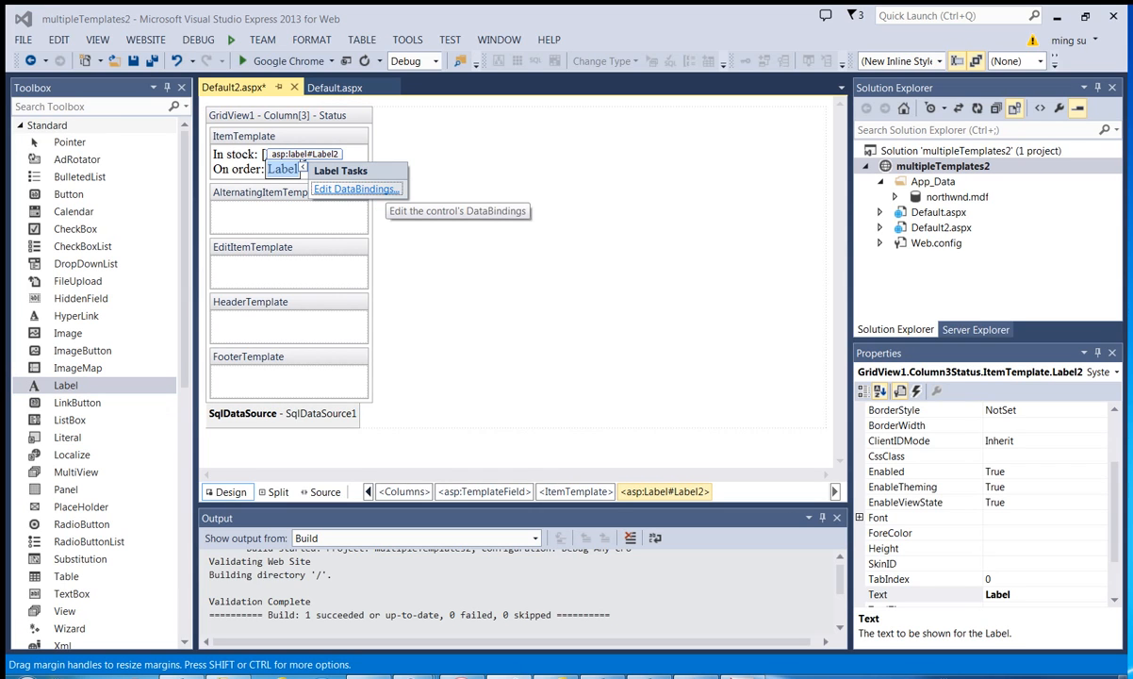
left_click(357, 188)
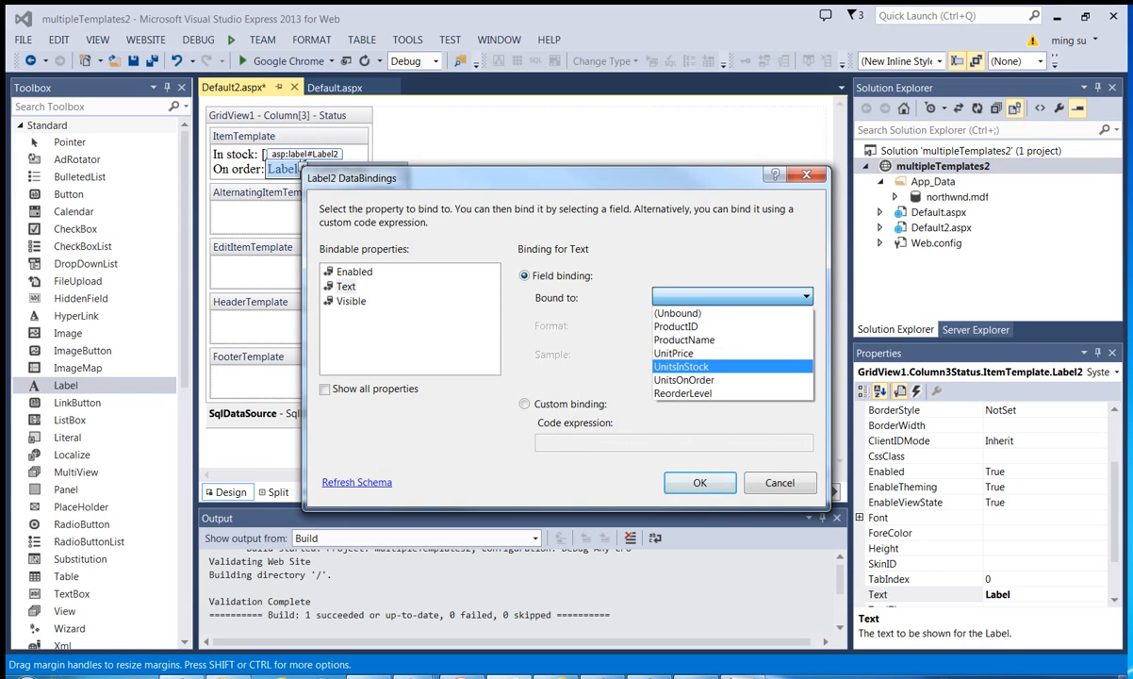
left_click(684, 380)
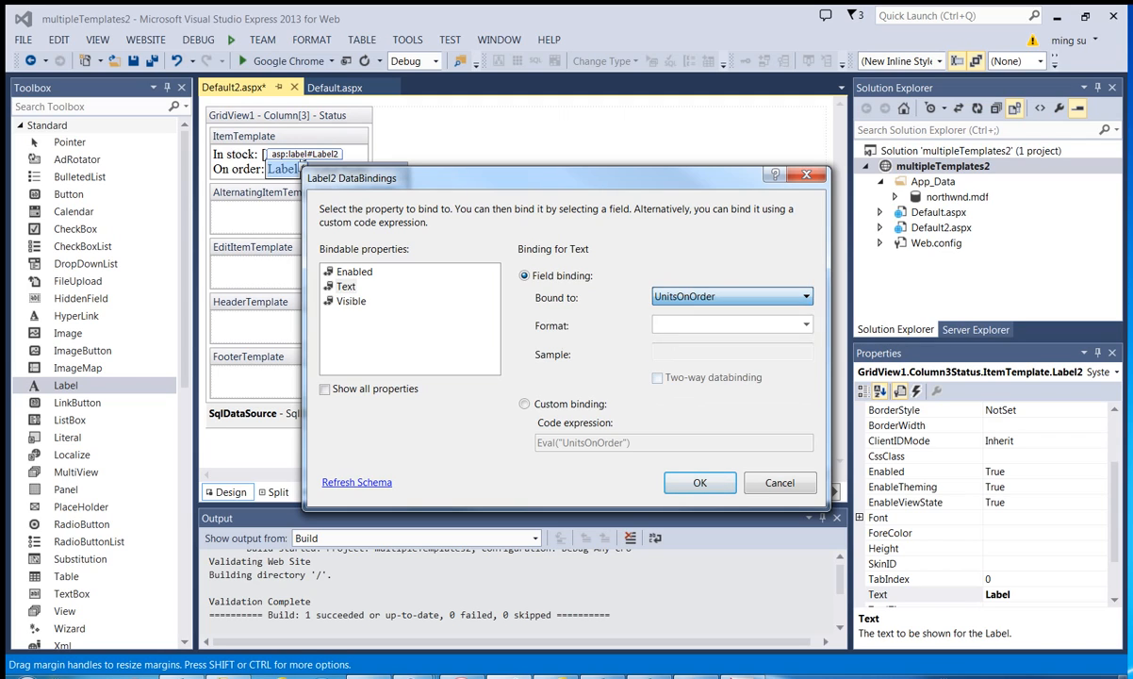
left_click(699, 482)
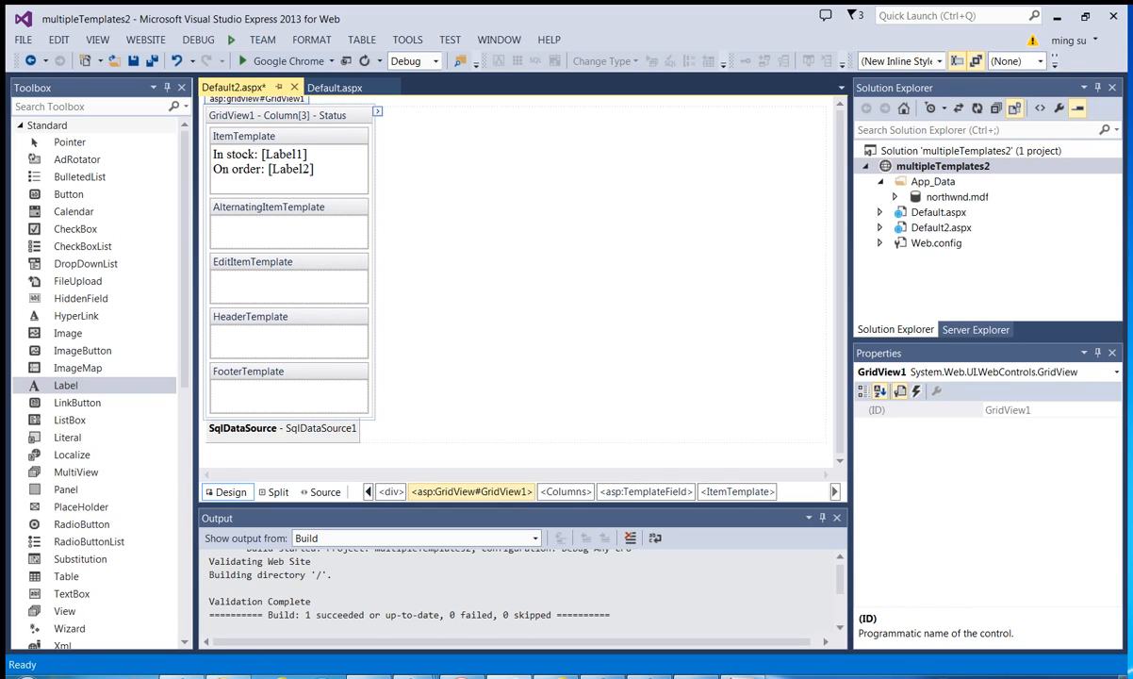
Add a 'Reorder:' line with a label bound to ReorderLevel in the Status template
type("Reorder:")
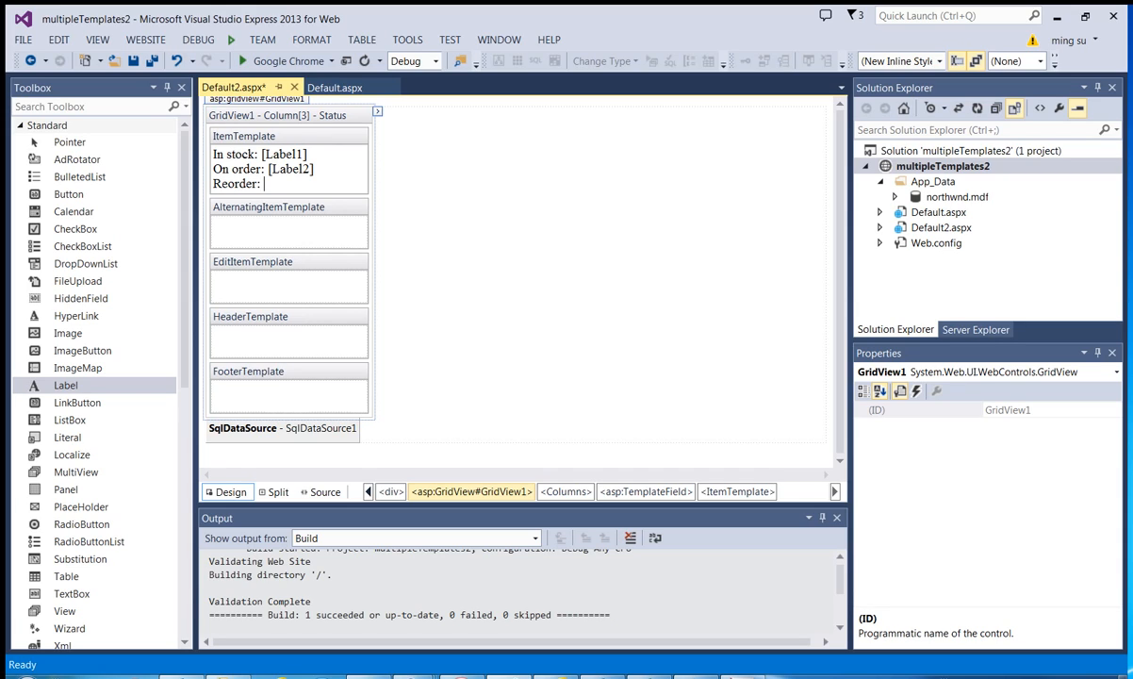
left_click(66, 385)
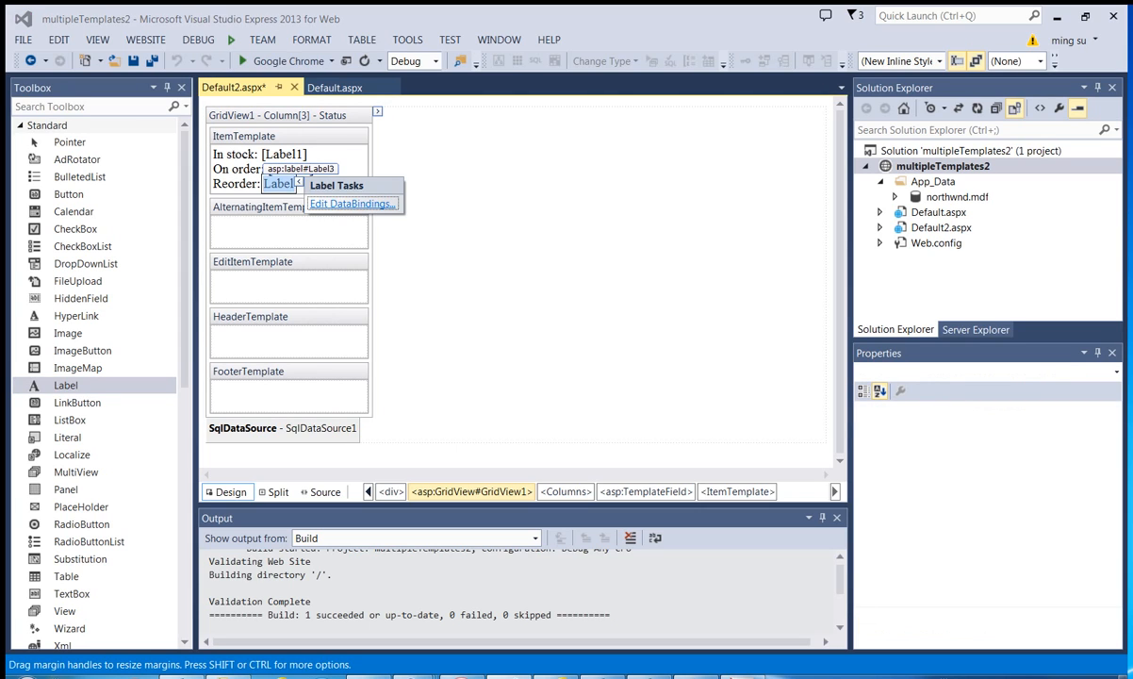
left_click(349, 204)
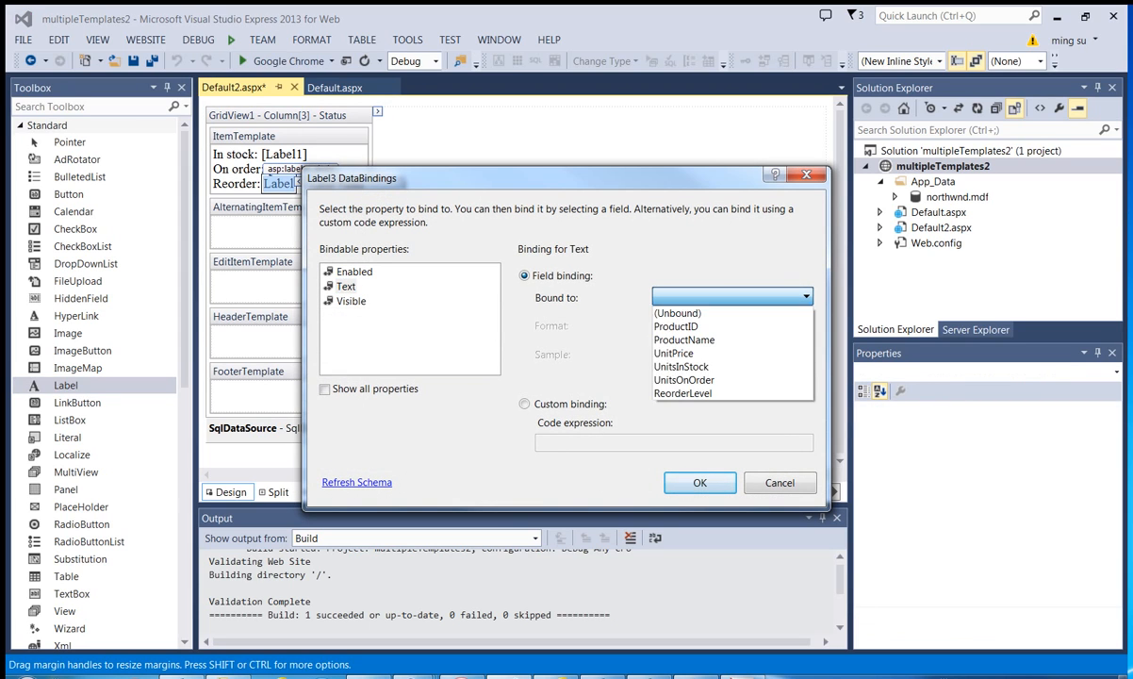
left_click(682, 392)
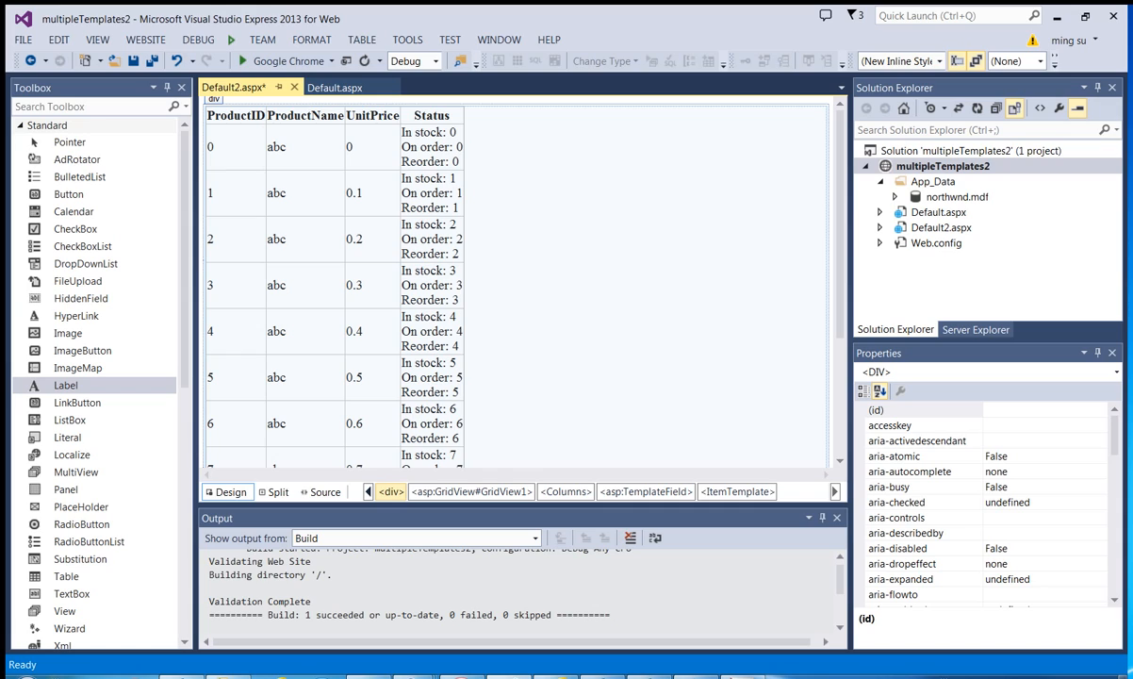
mouse_move(233, 60)
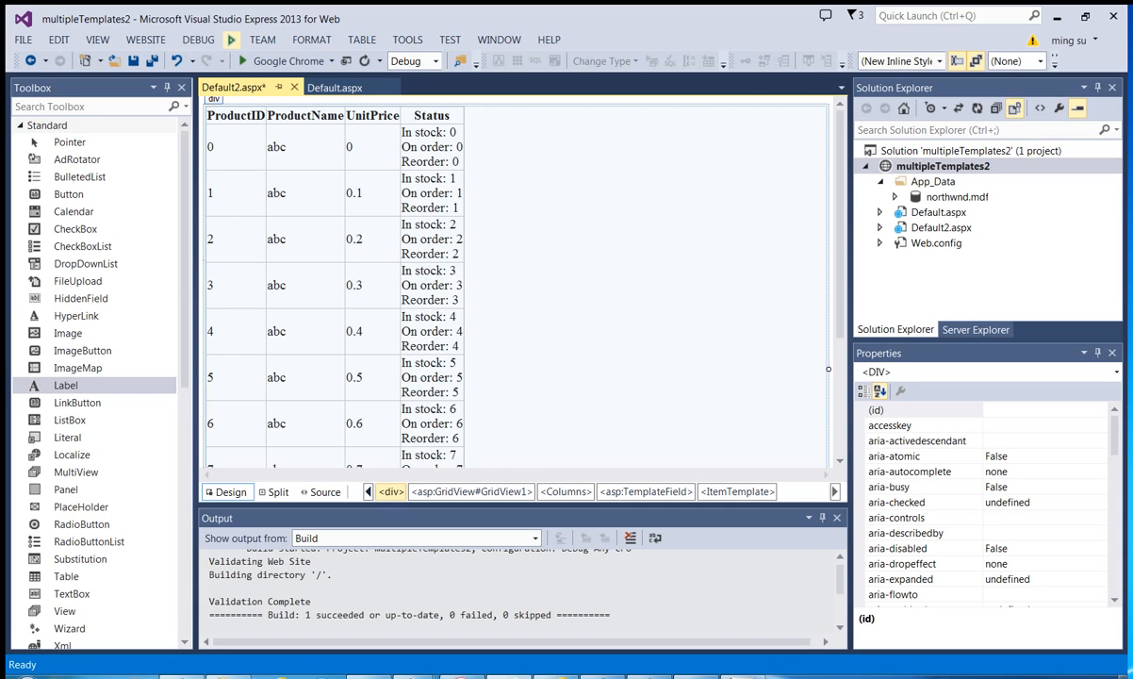
Build the site and run Default2.aspx in Google Chrome
left_click(231, 40)
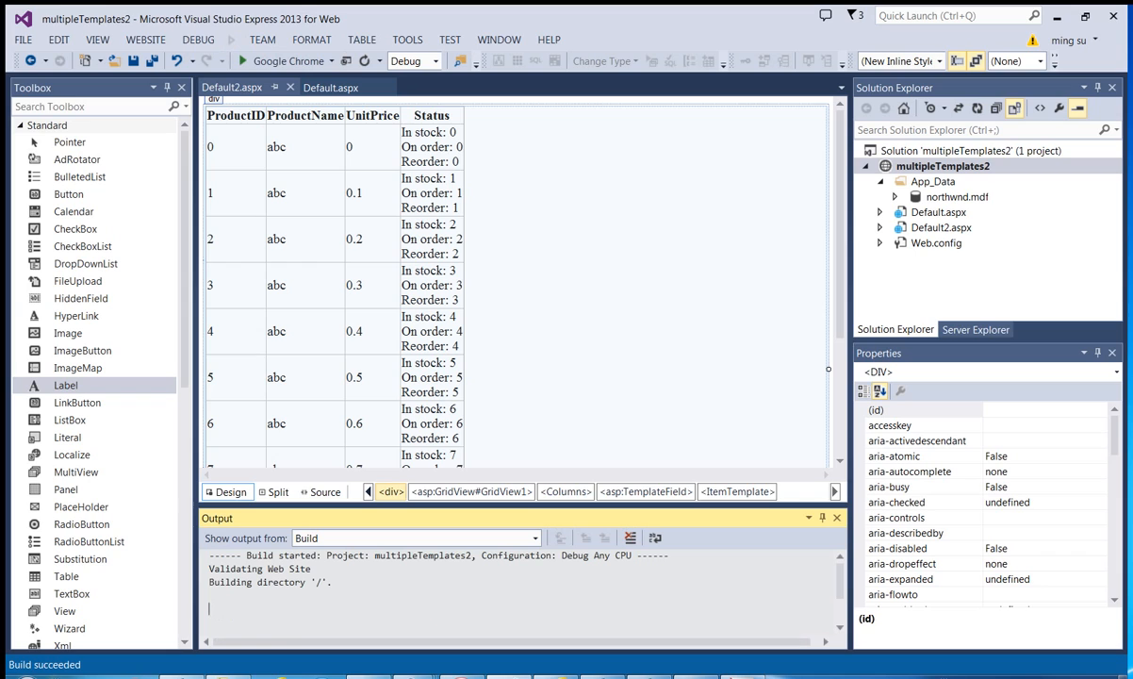
left_click(217, 60)
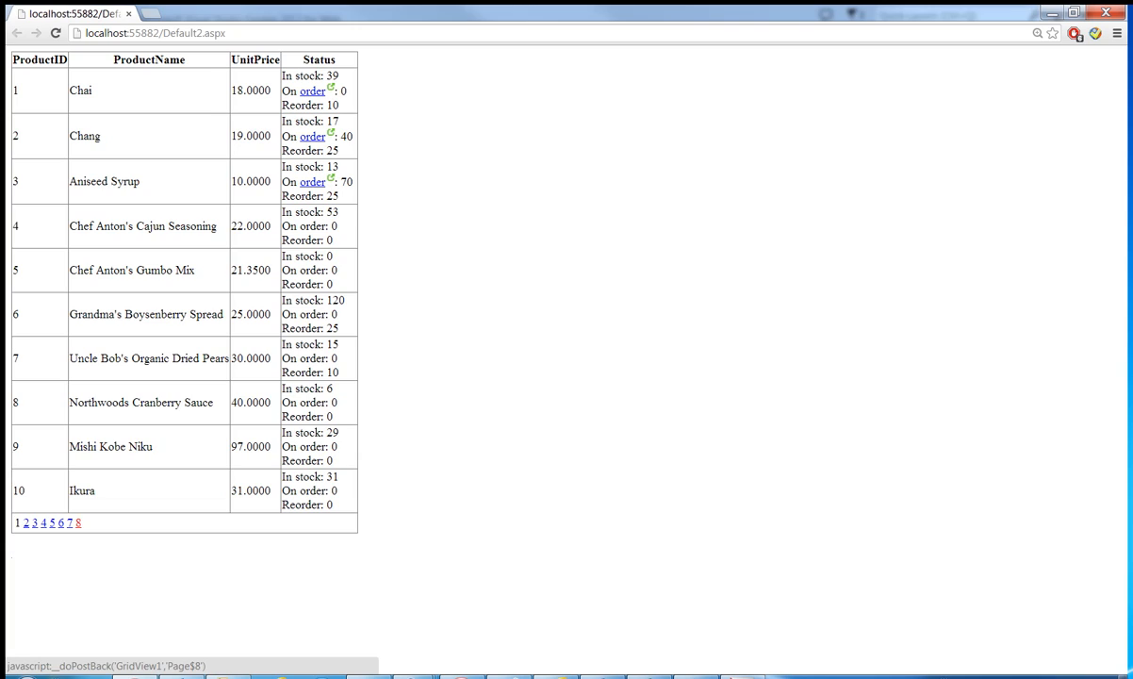
Go to pager page 8 to view products 71 to 77 with stock values
left_click(77, 522)
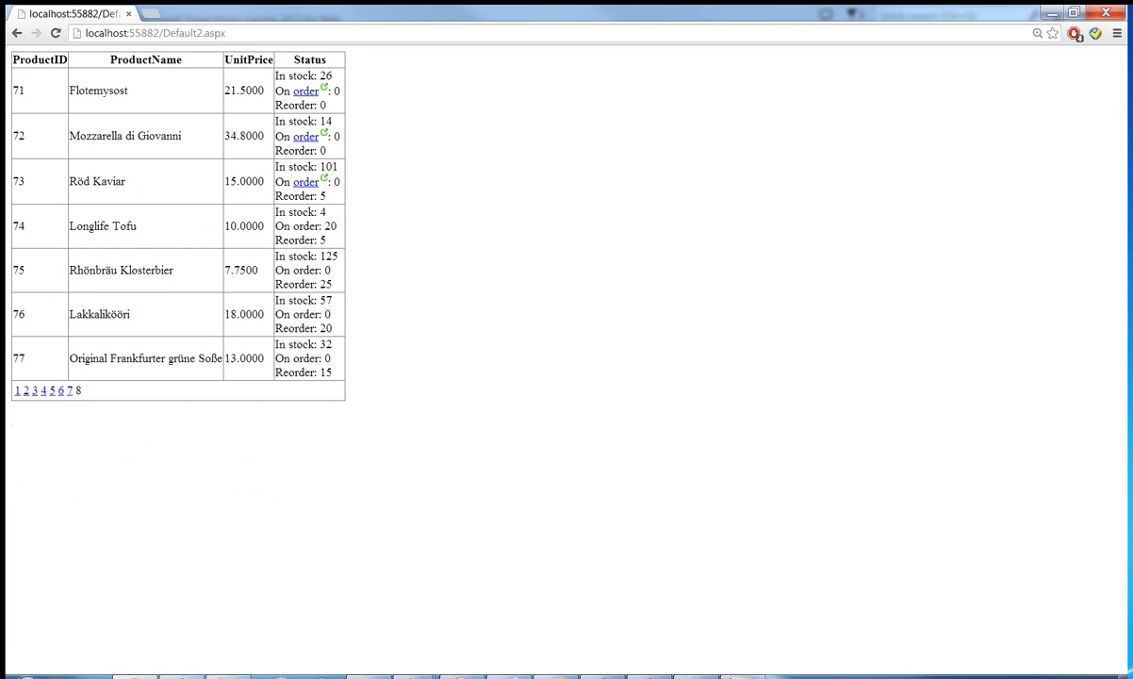